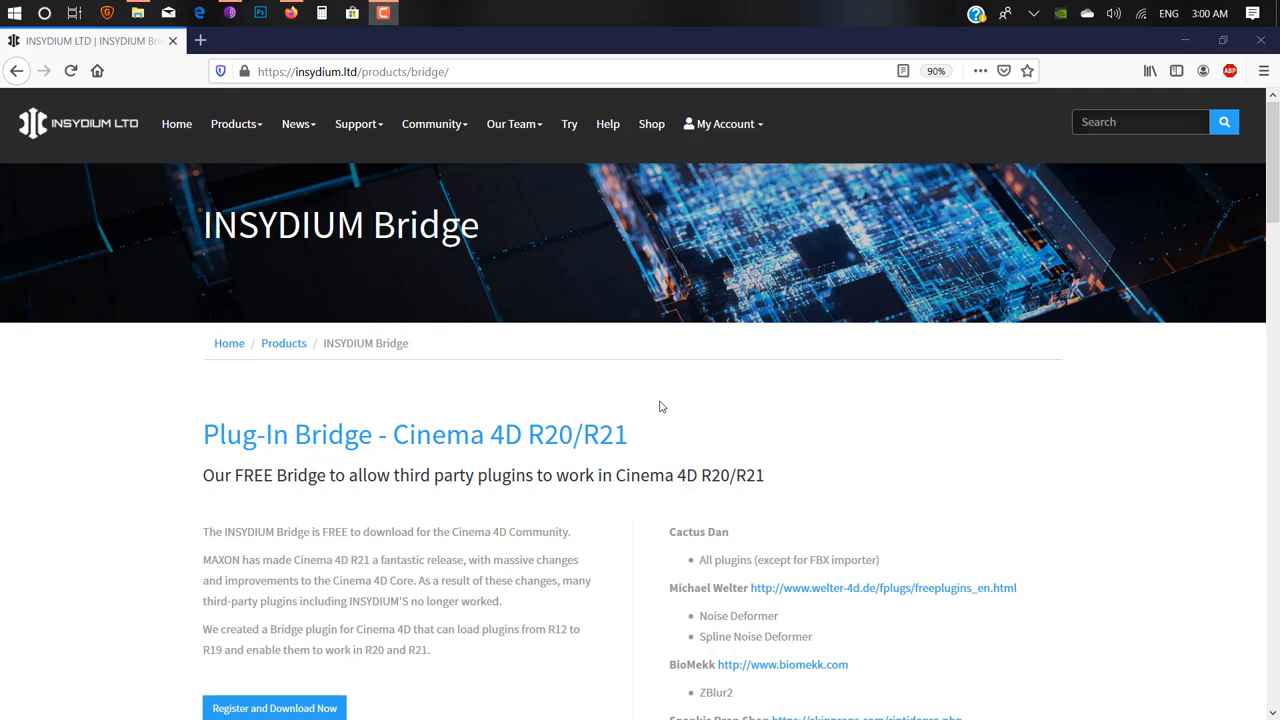
mouse_move(556, 422)
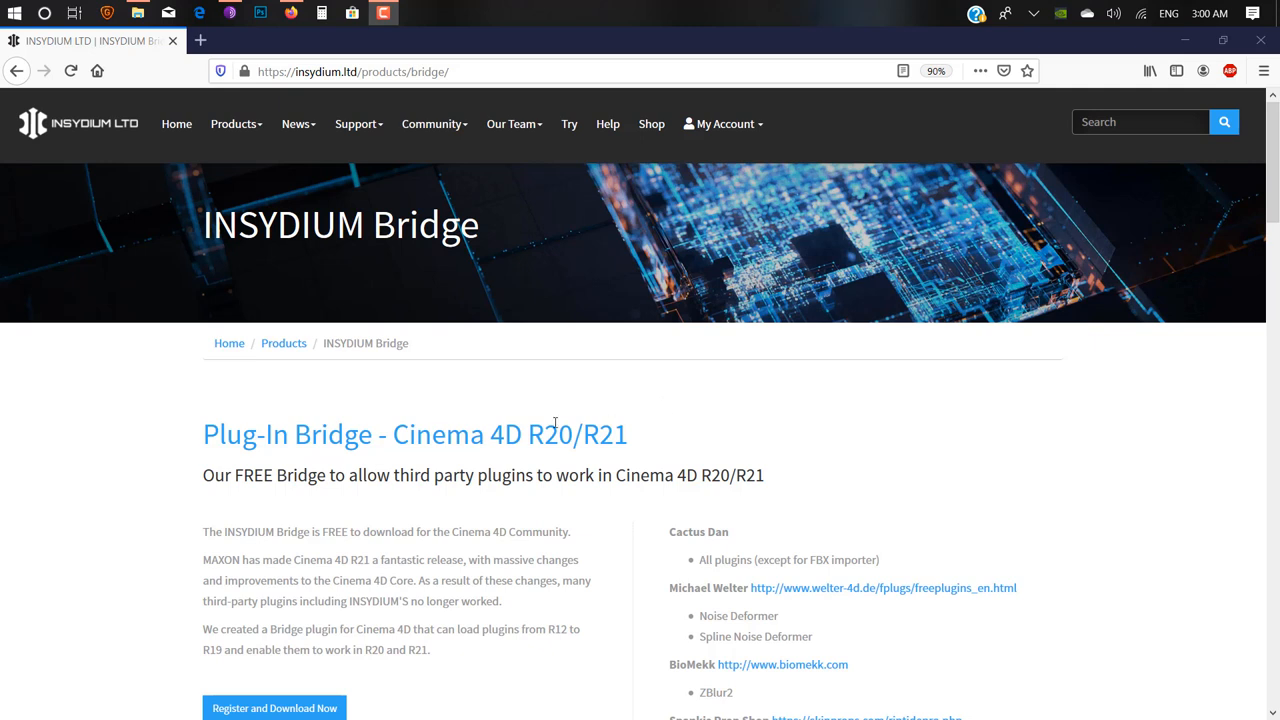
mouse_move(716, 404)
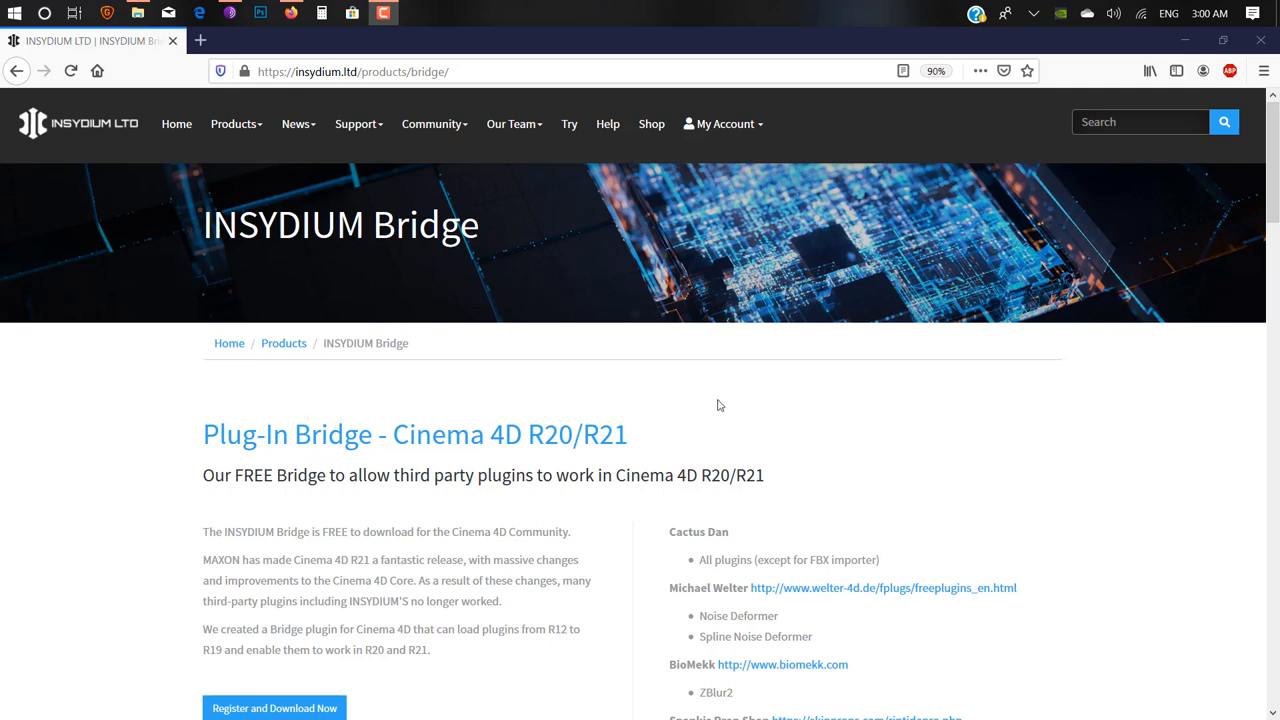
mouse_move(236, 124)
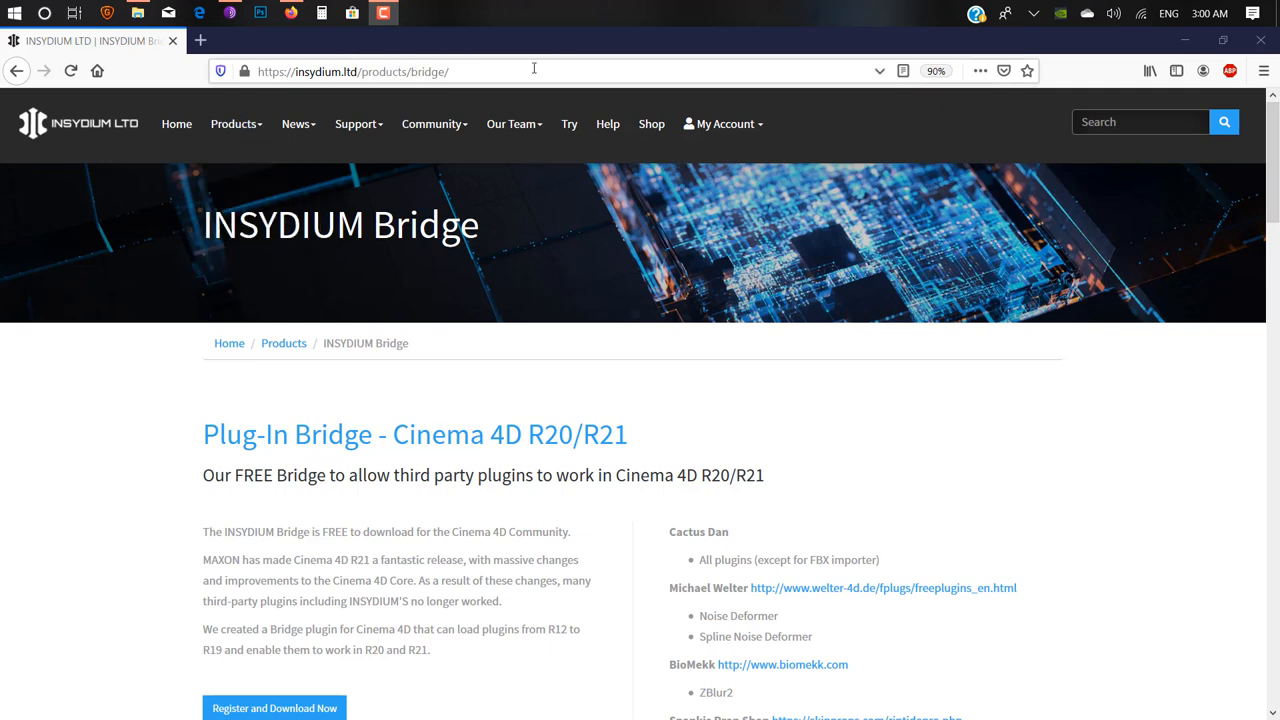
mouse_move(350, 58)
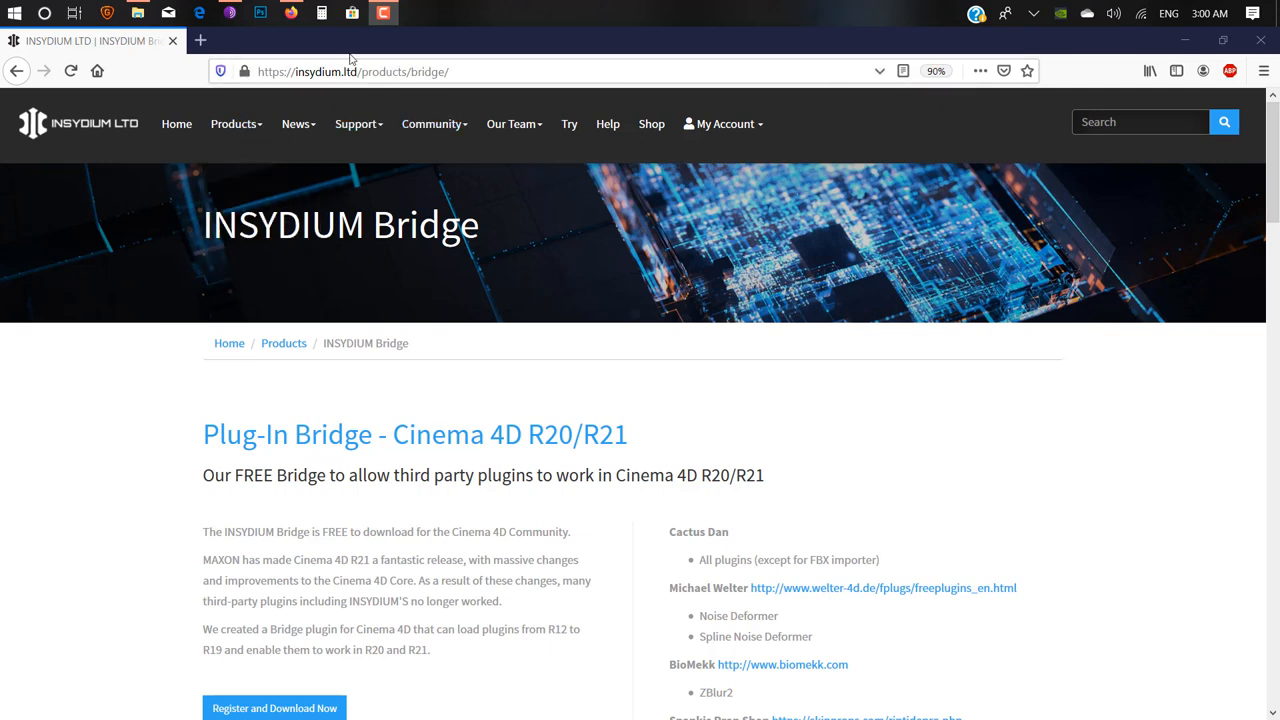
Step: Browse the INSYDIUM site to the Bridge registration page and focus the Email field
left_click(432, 124)
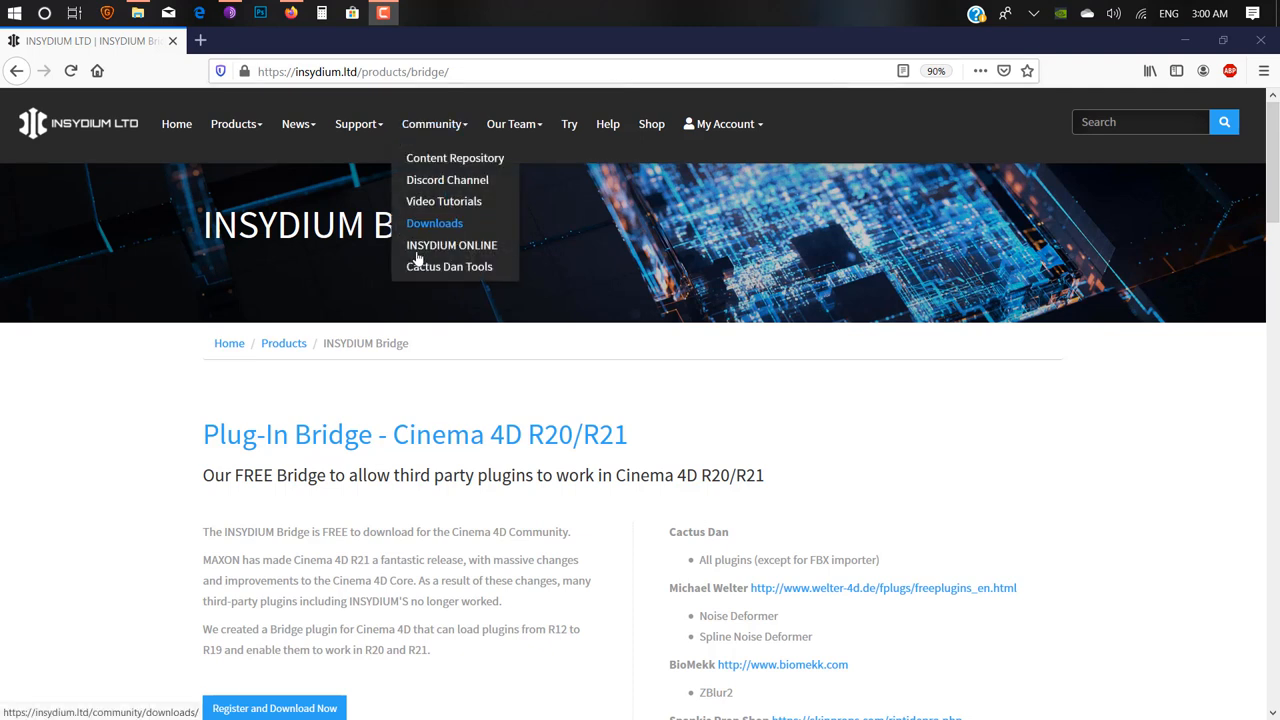
left_click(236, 124)
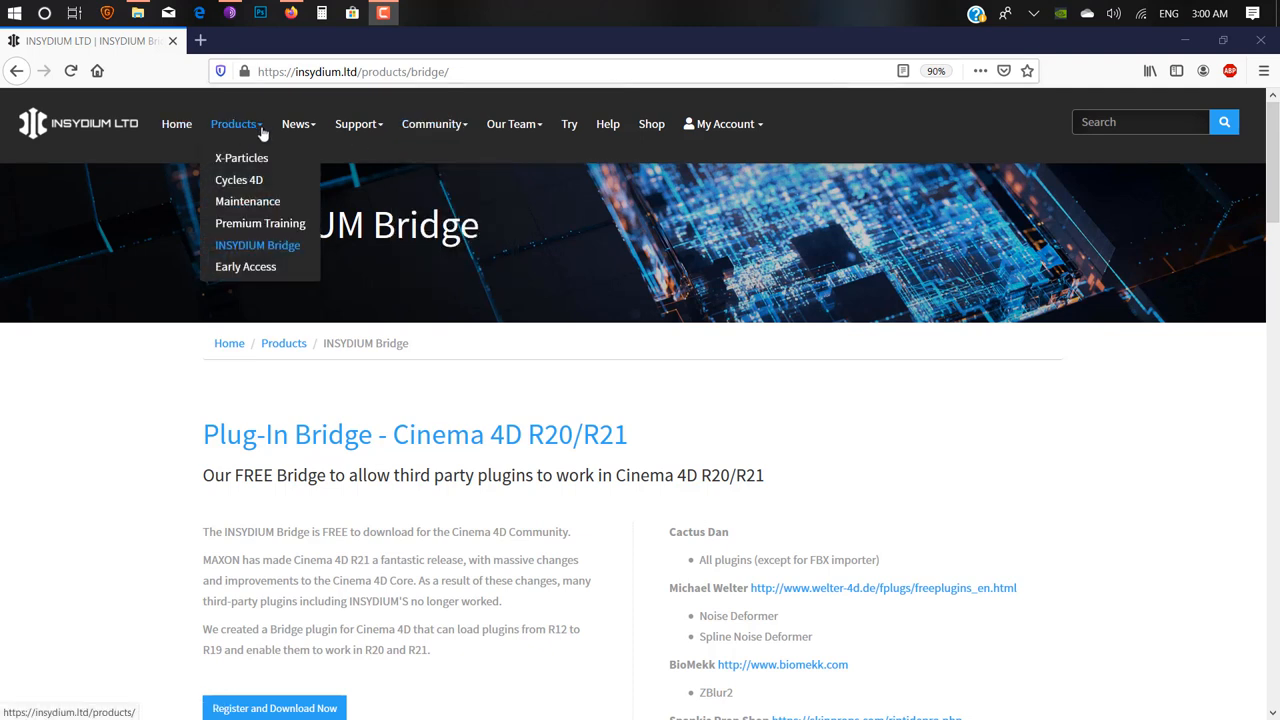
mouse_move(238, 252)
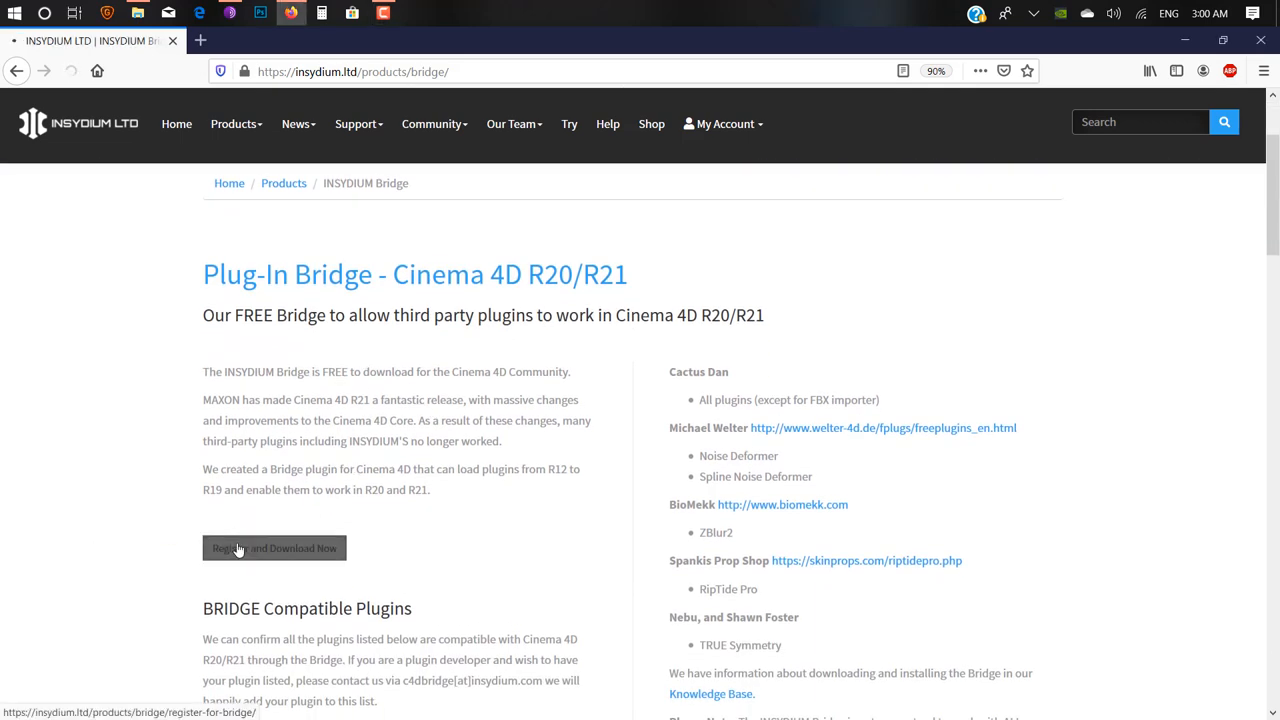
left_click(274, 548)
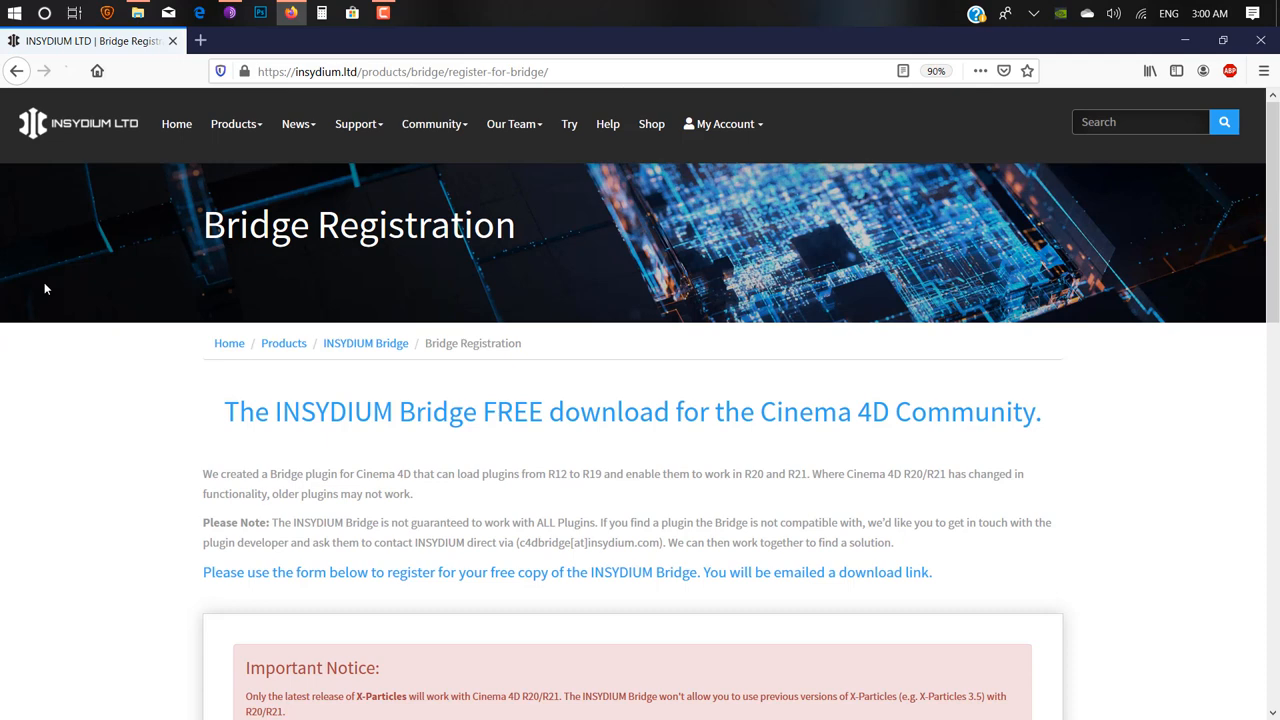
scroll("down", 3)
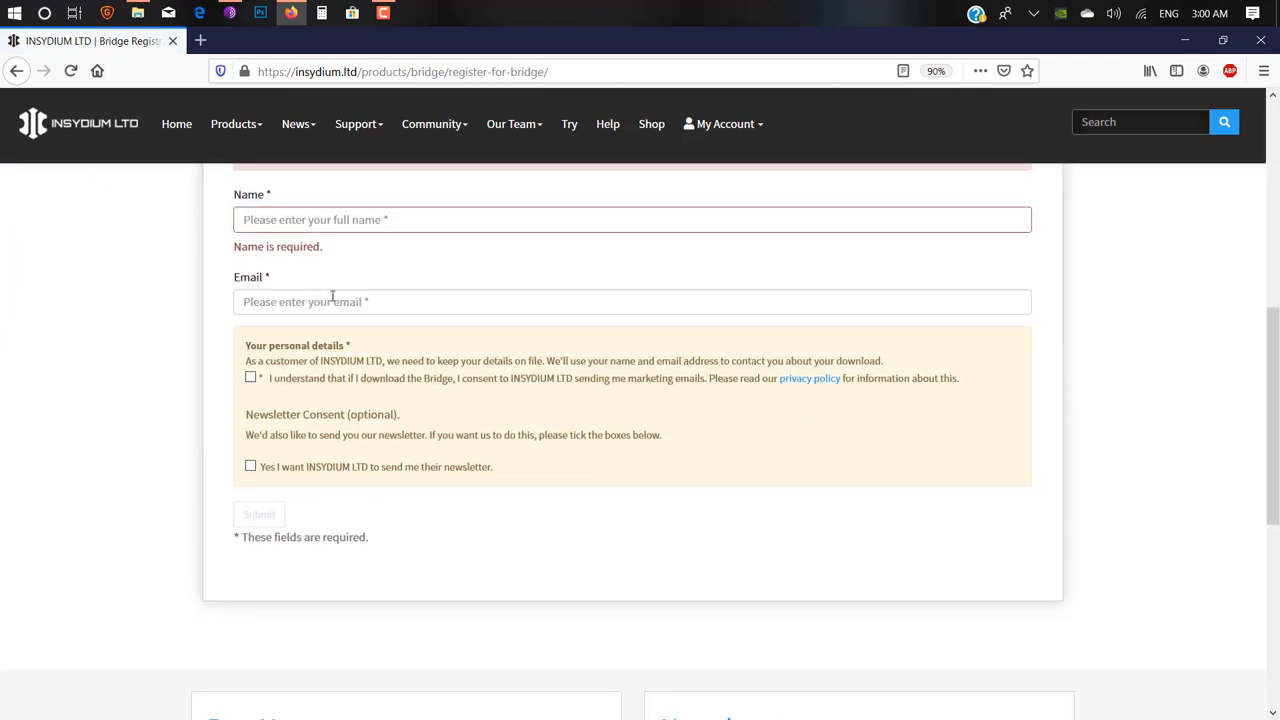
left_click(632, 300)
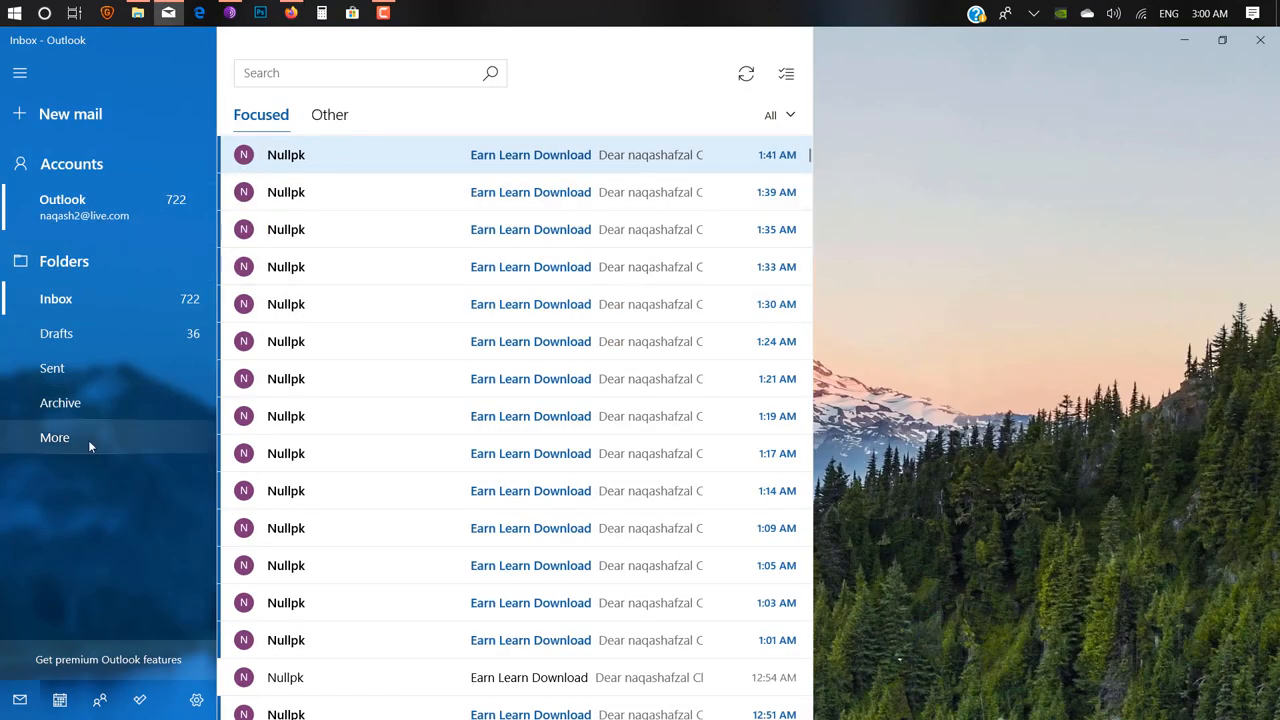
Step: Open the Junk folder's INSYDIUM Bridge email and follow its Cinema 4D R20 Bridge link
left_click(54, 436)
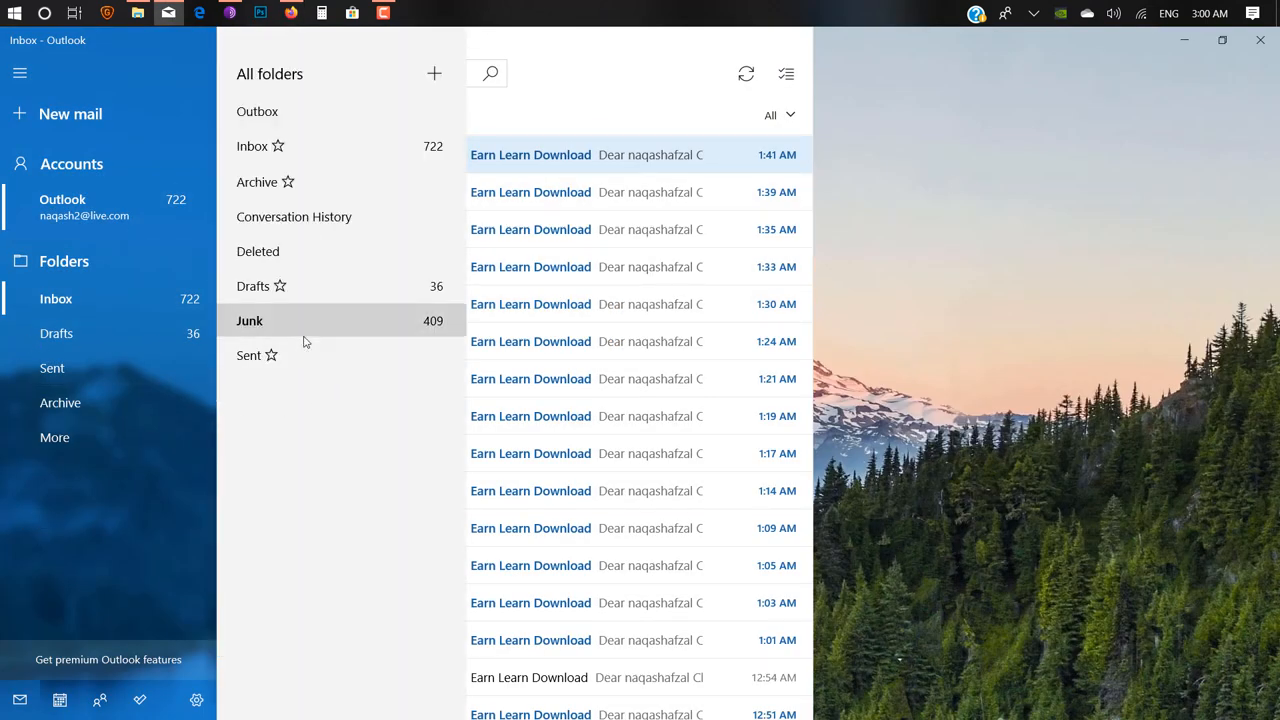
left_click(248, 320)
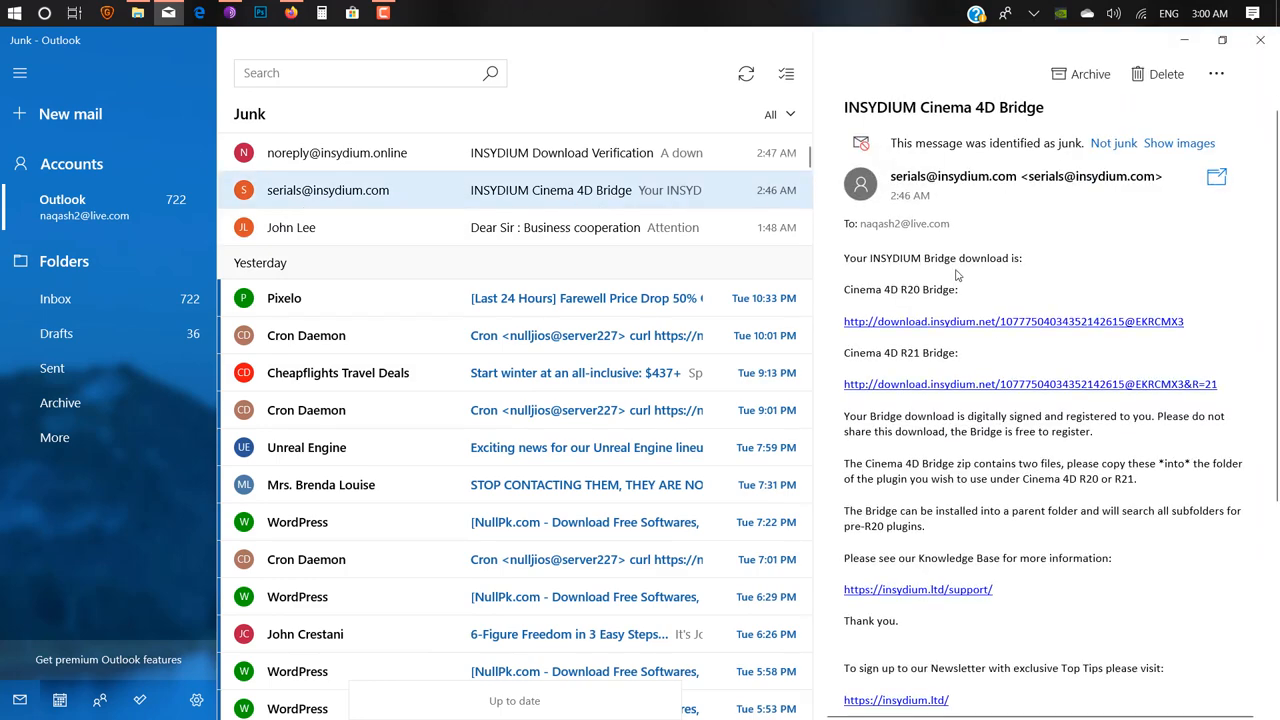
mouse_move(816, 240)
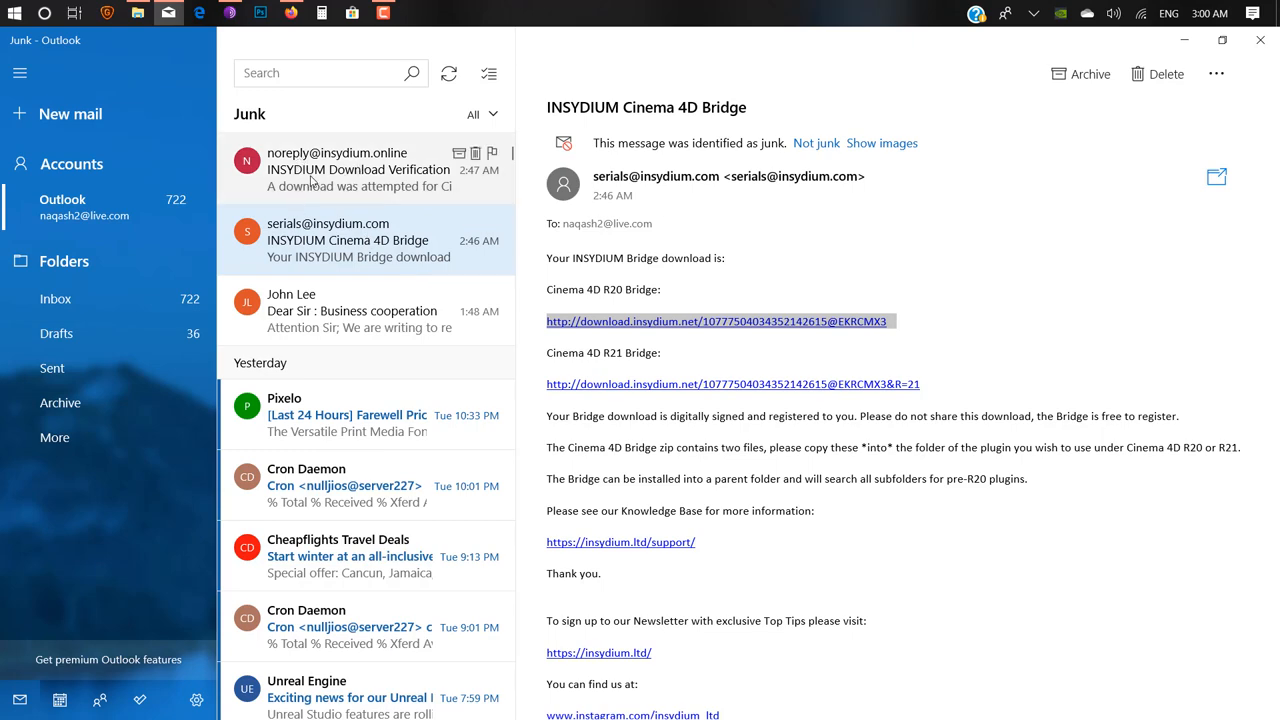
left_click(358, 168)
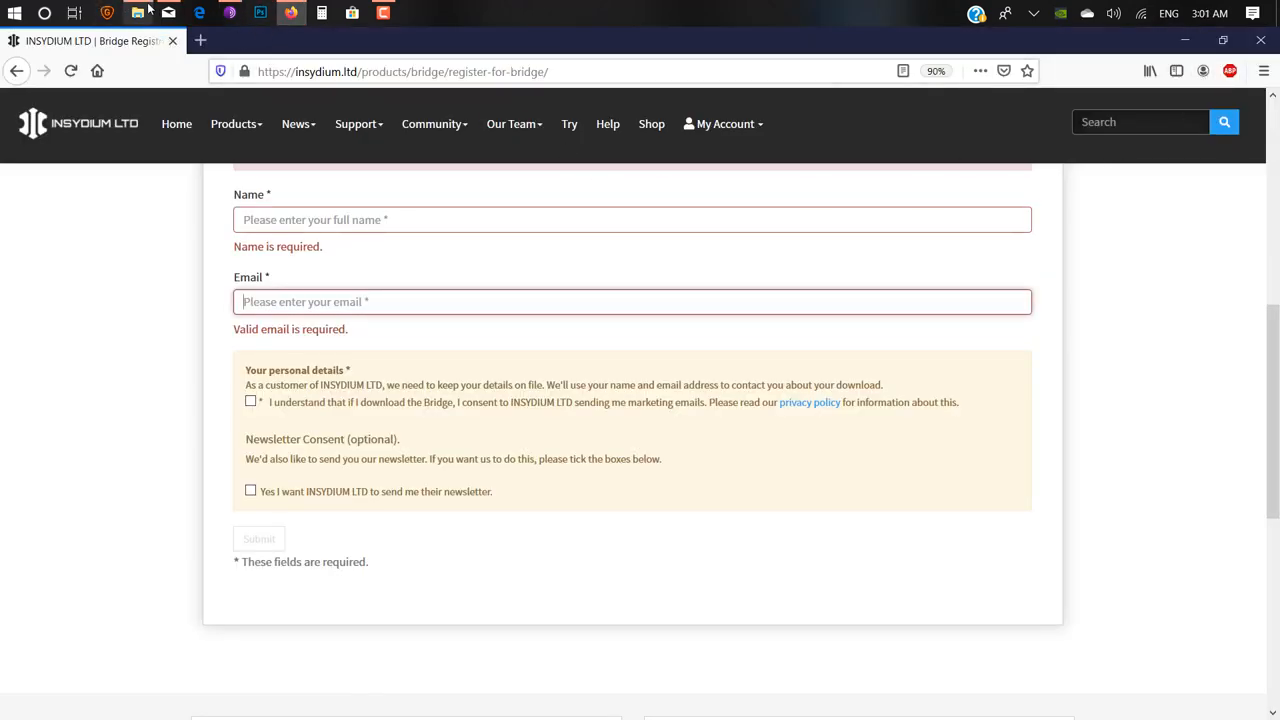
Step: Navigate File Explorer to the Cinema 4D R20 plugins folder holding c4d_bridge and Forester
left_click(136, 12)
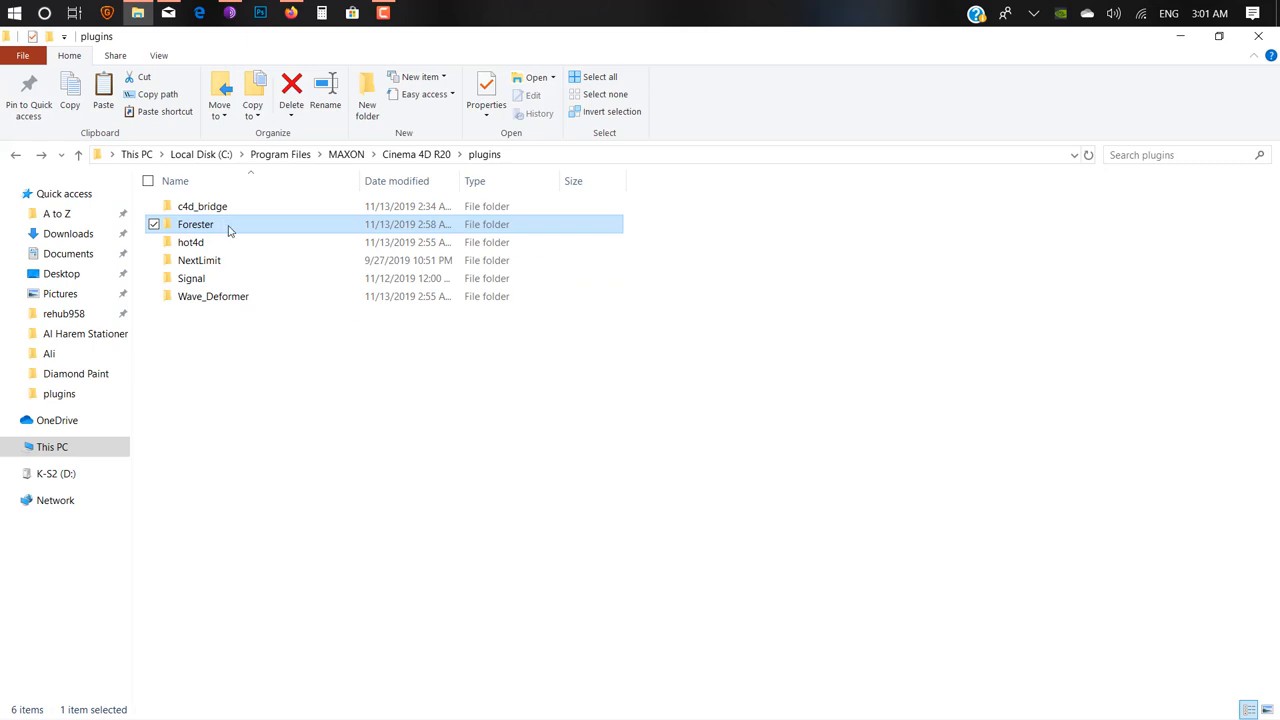
mouse_move(216, 224)
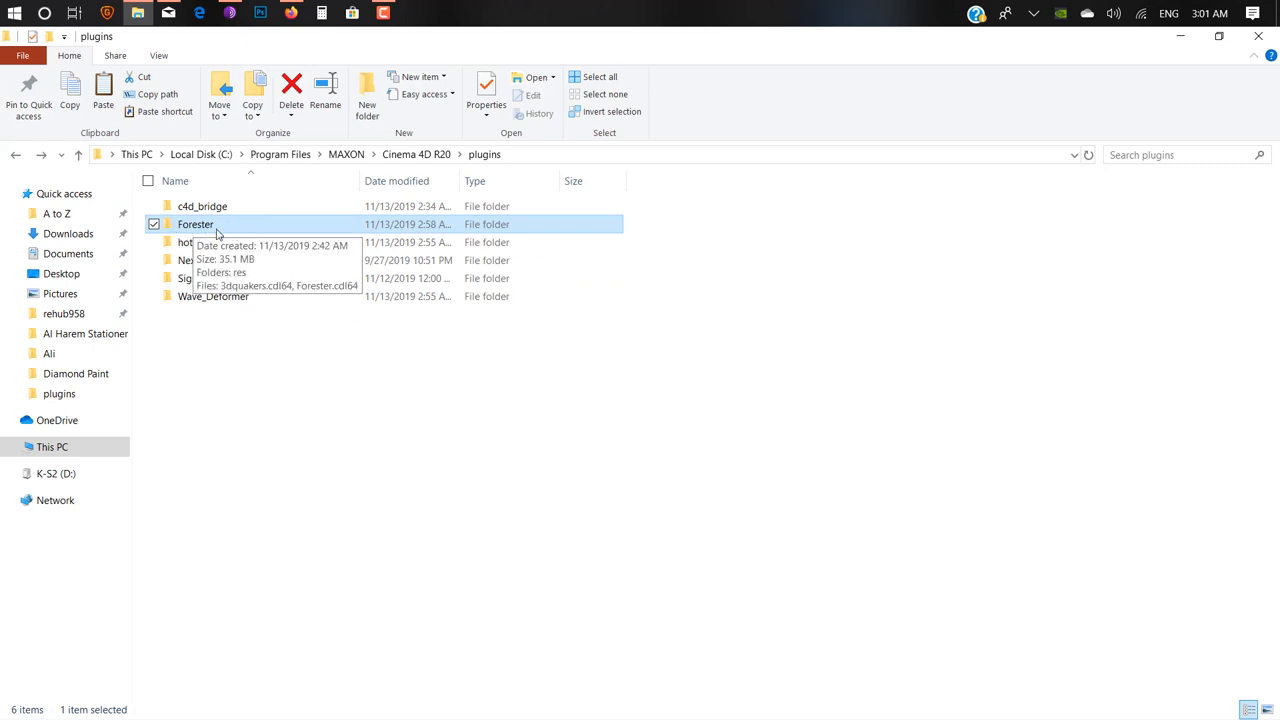
double_click(196, 224)
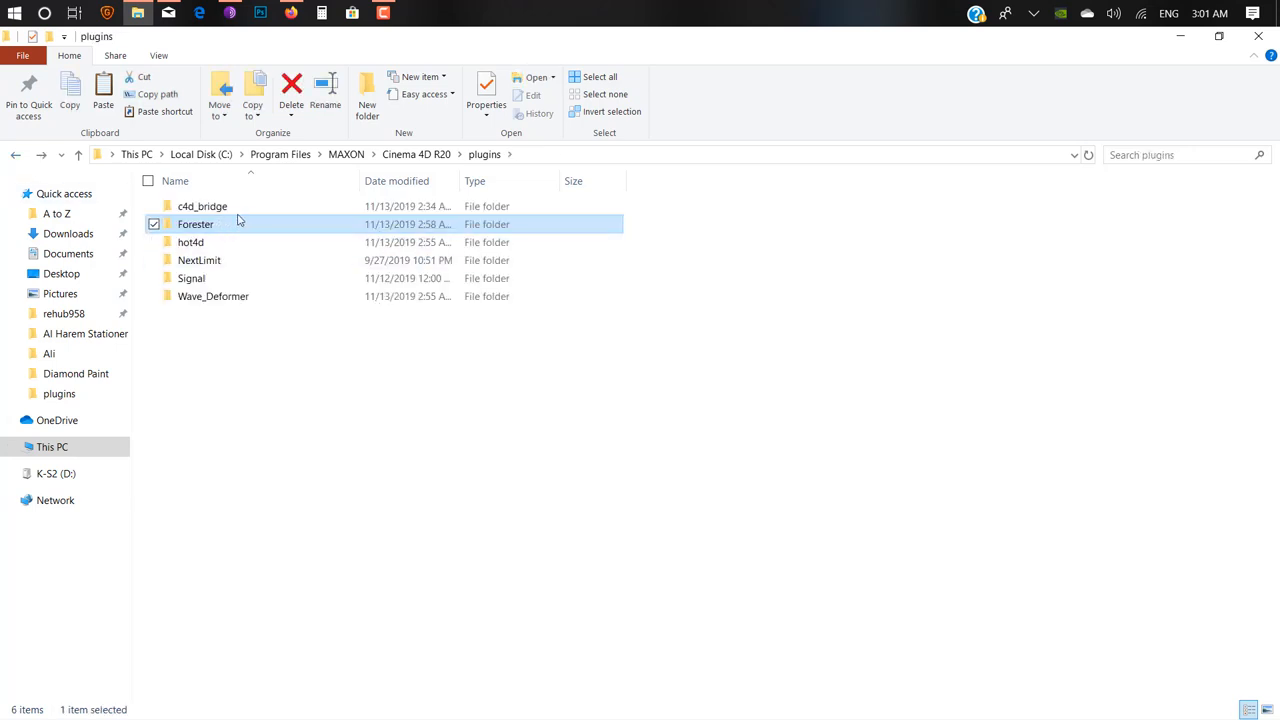
mouse_move(248, 206)
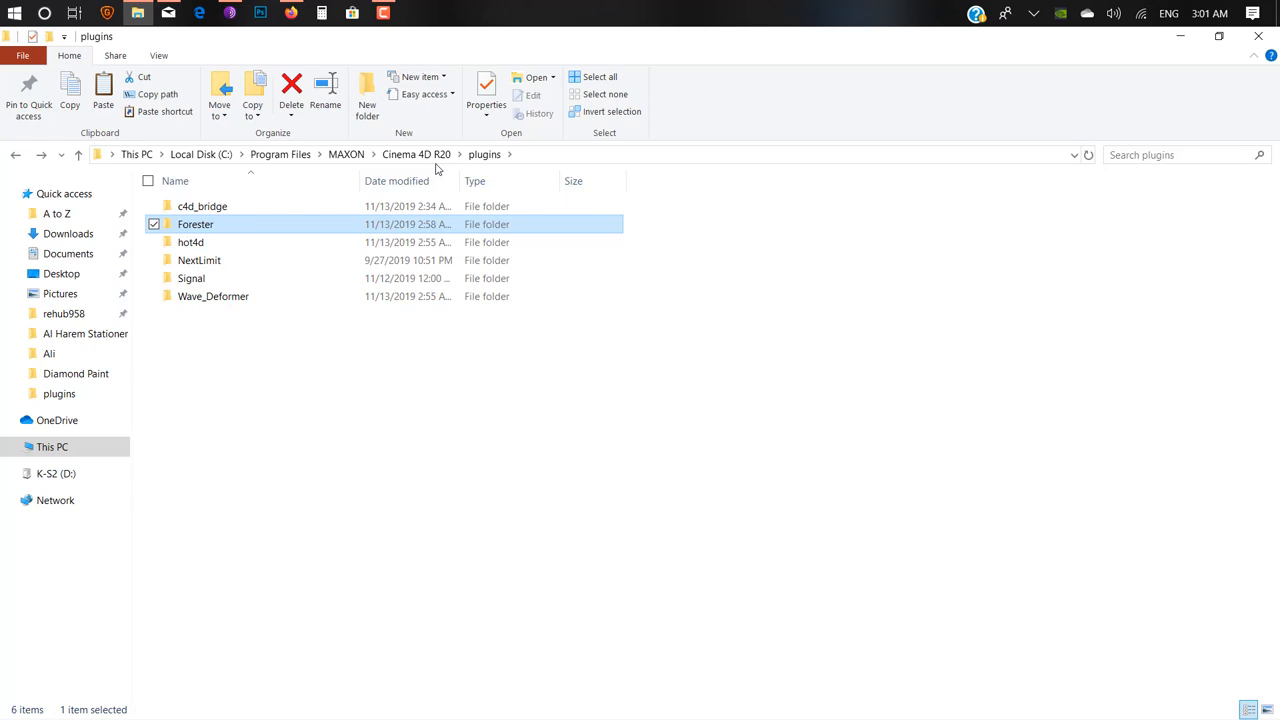
mouse_move(198, 232)
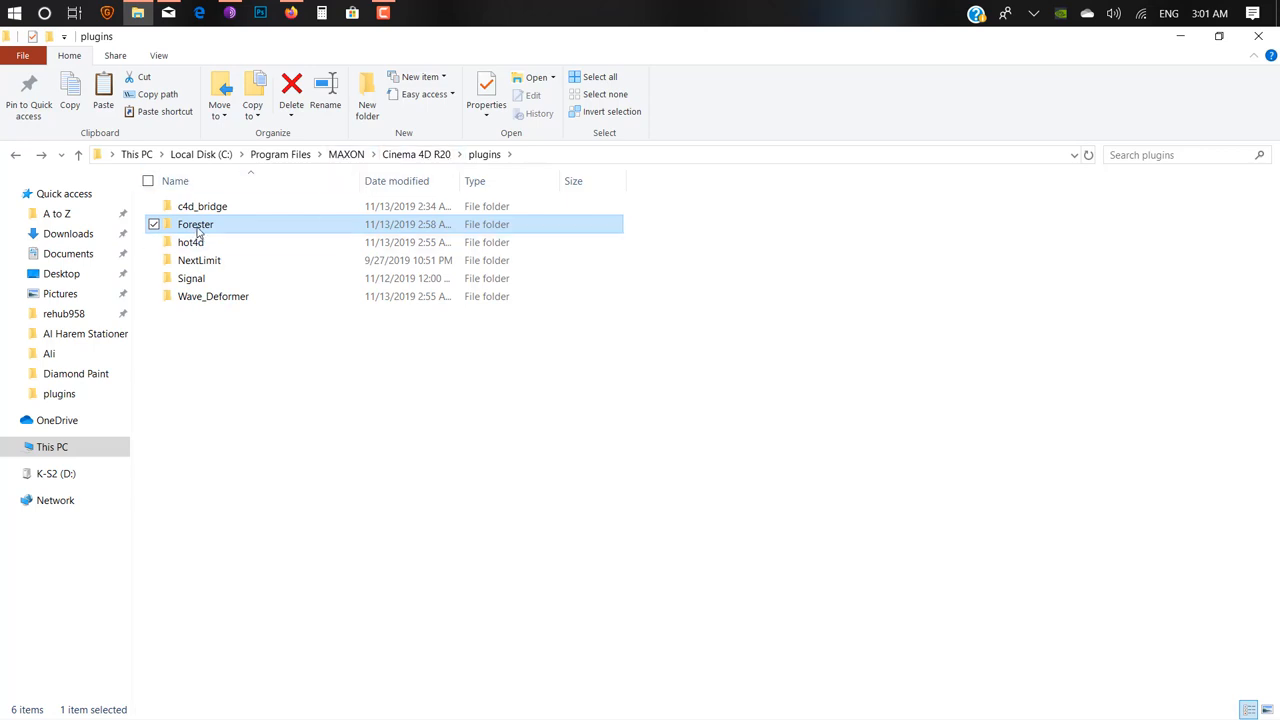
mouse_move(270, 222)
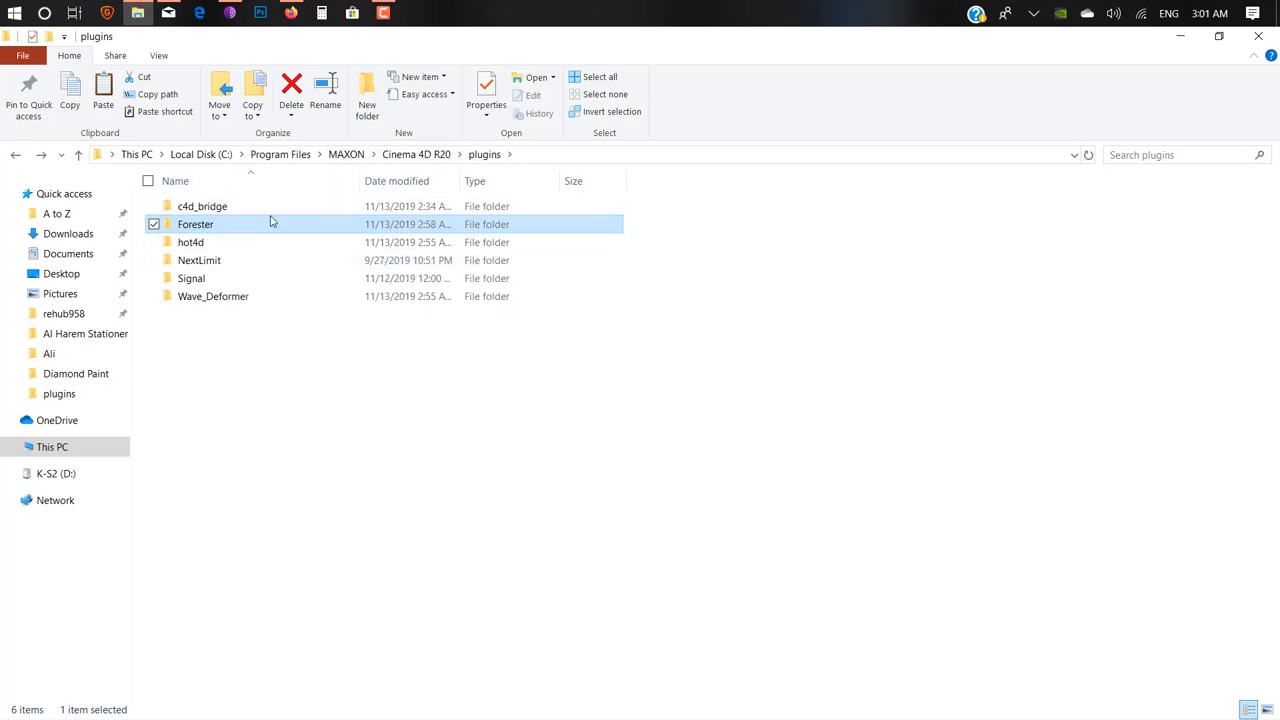
left_click(202, 206)
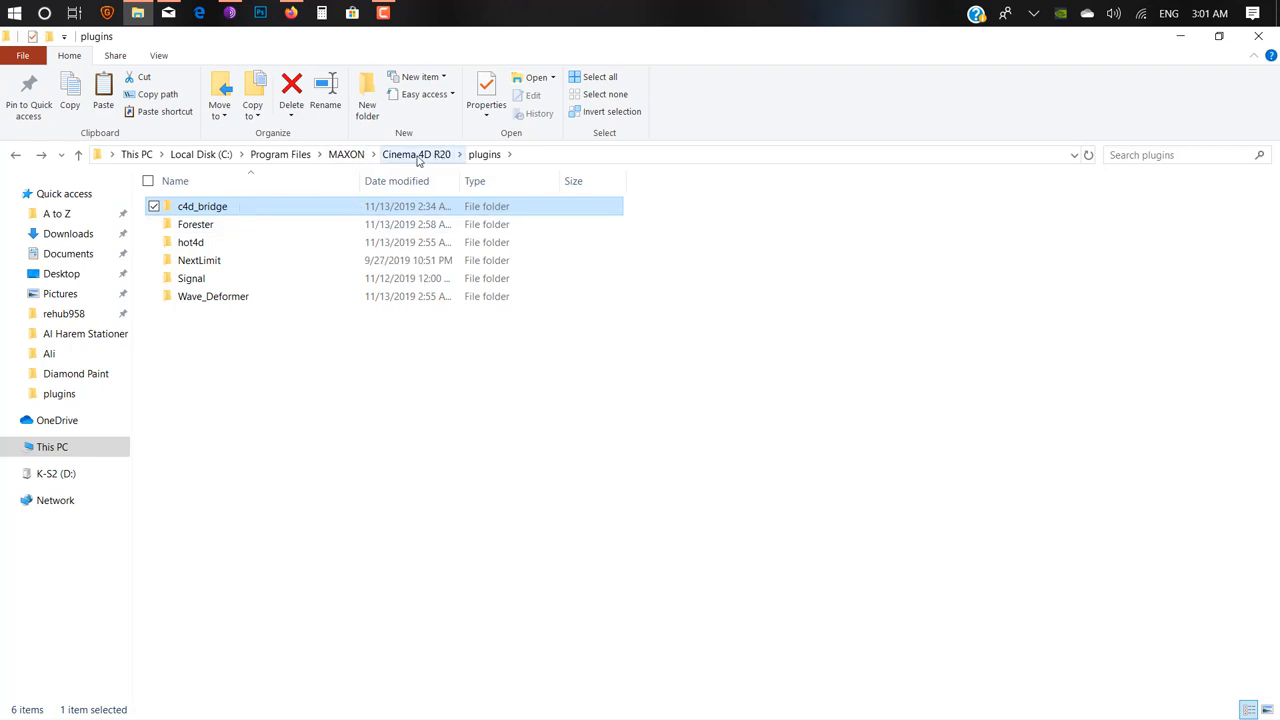
left_click(416, 154)
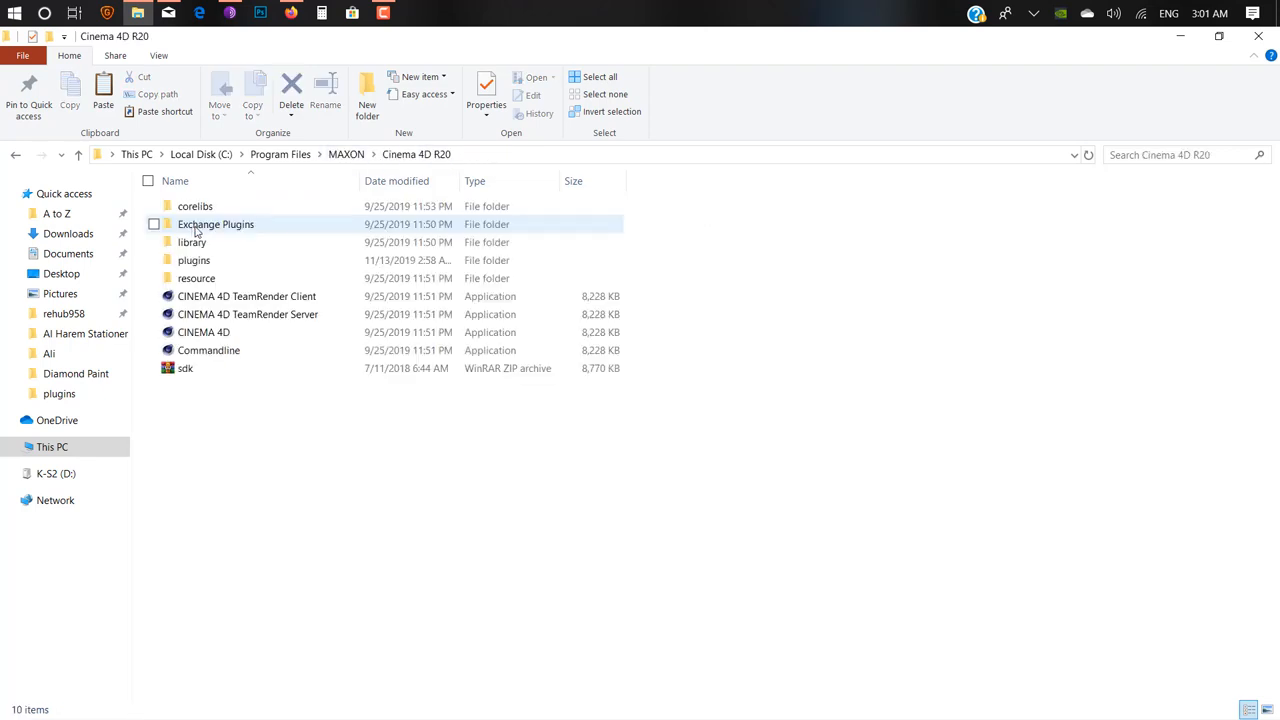
double_click(194, 260)
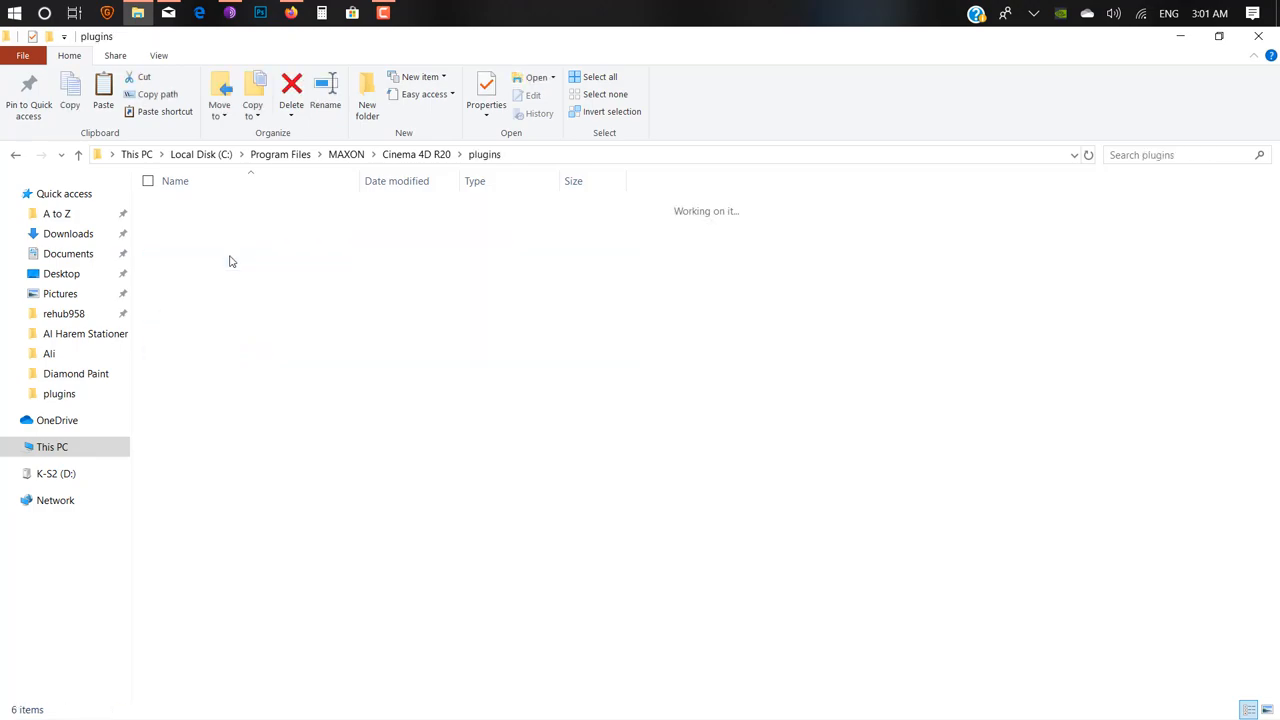
left_click(14, 12)
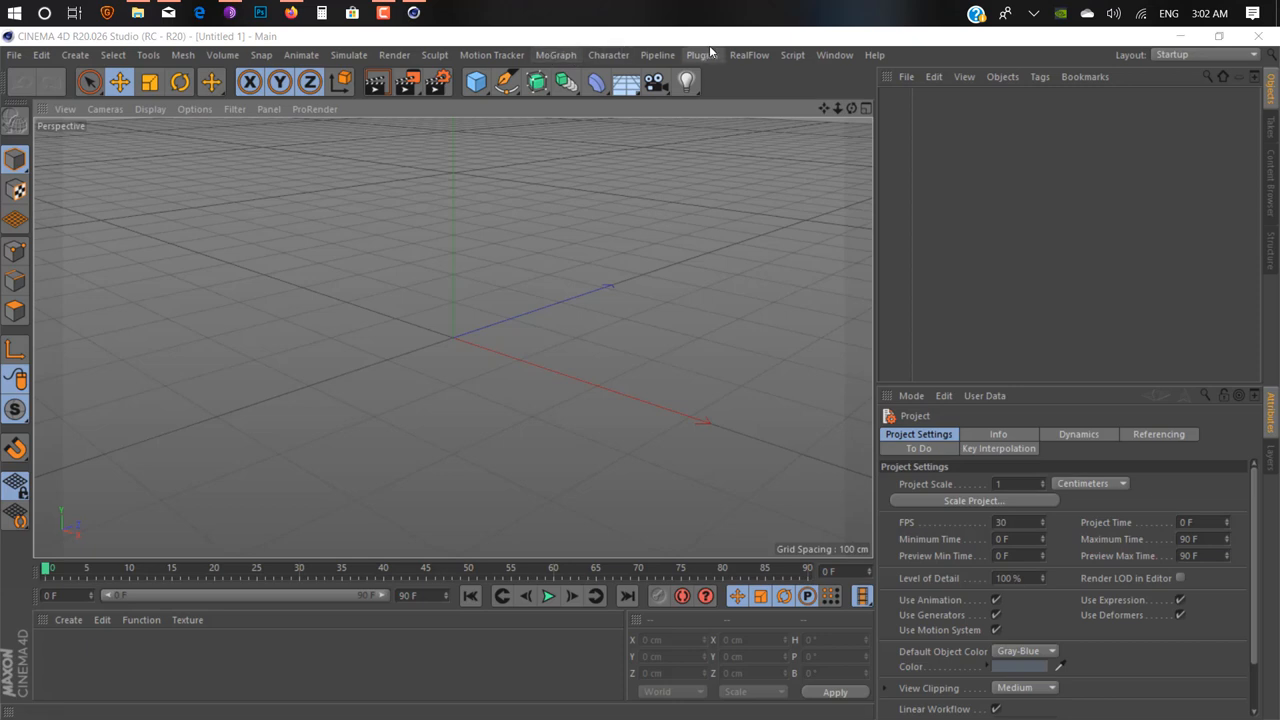
left_click(748, 54)
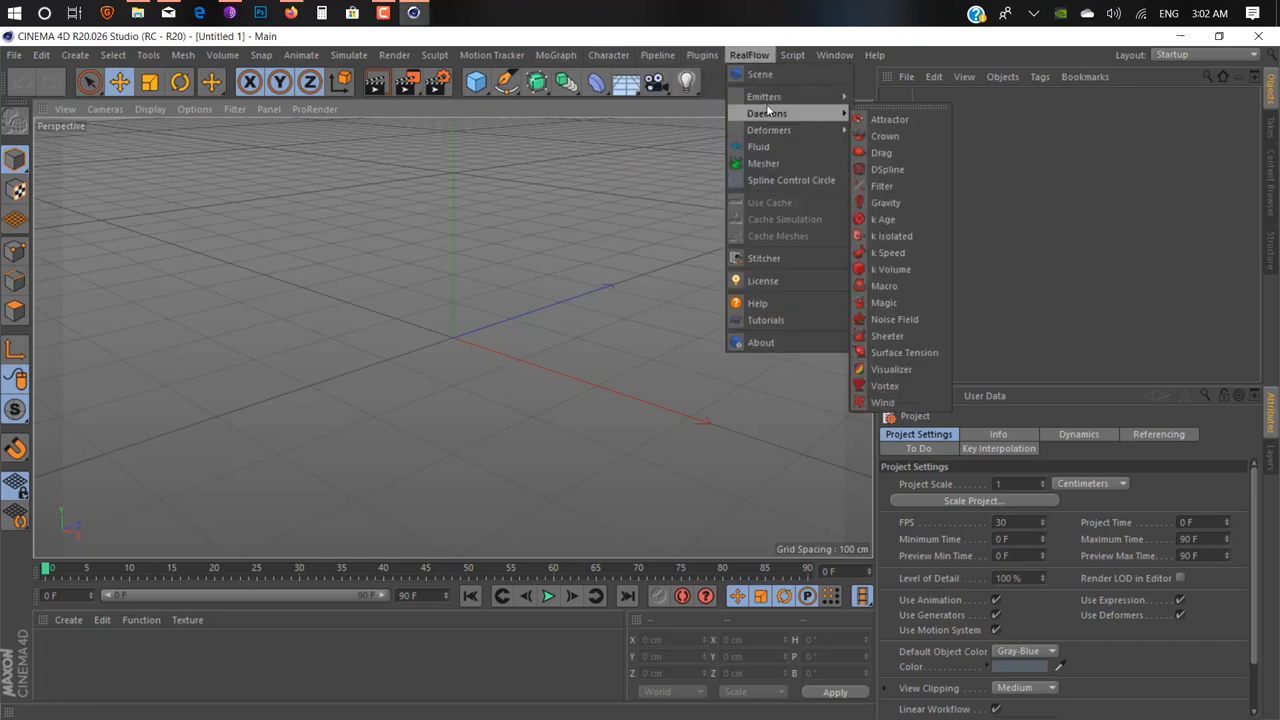
left_click(702, 56)
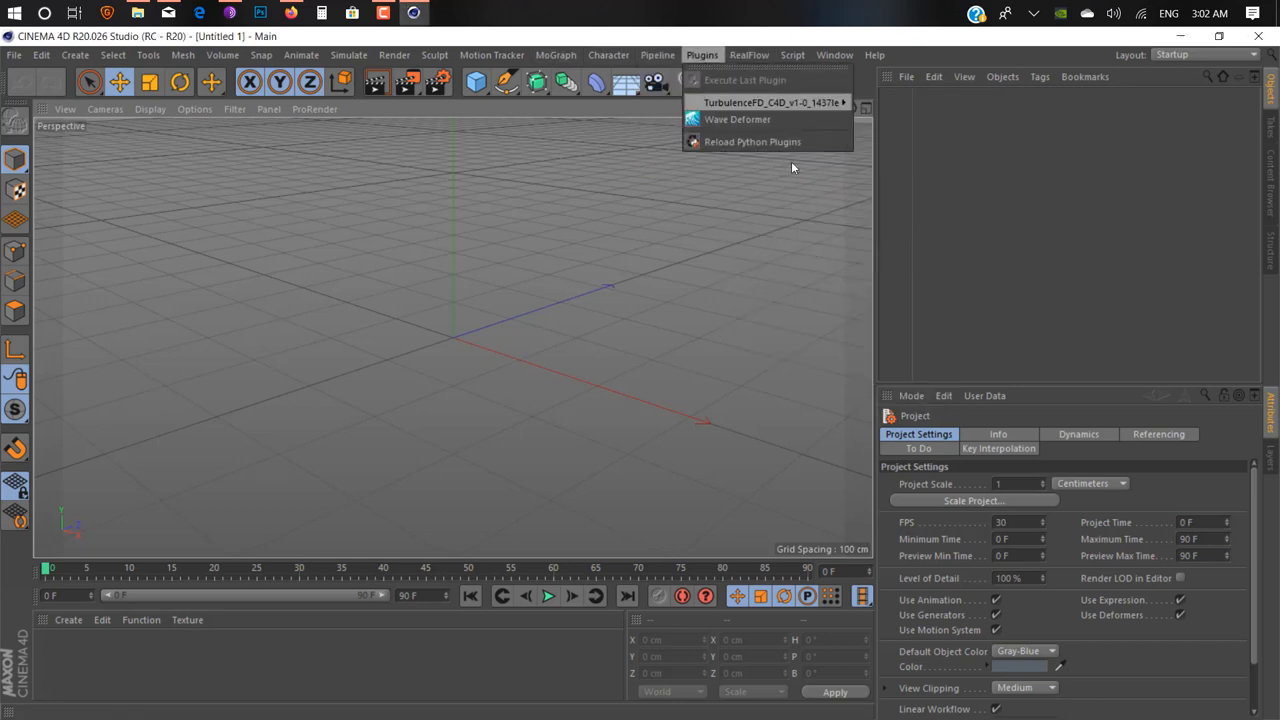
mouse_move(770, 102)
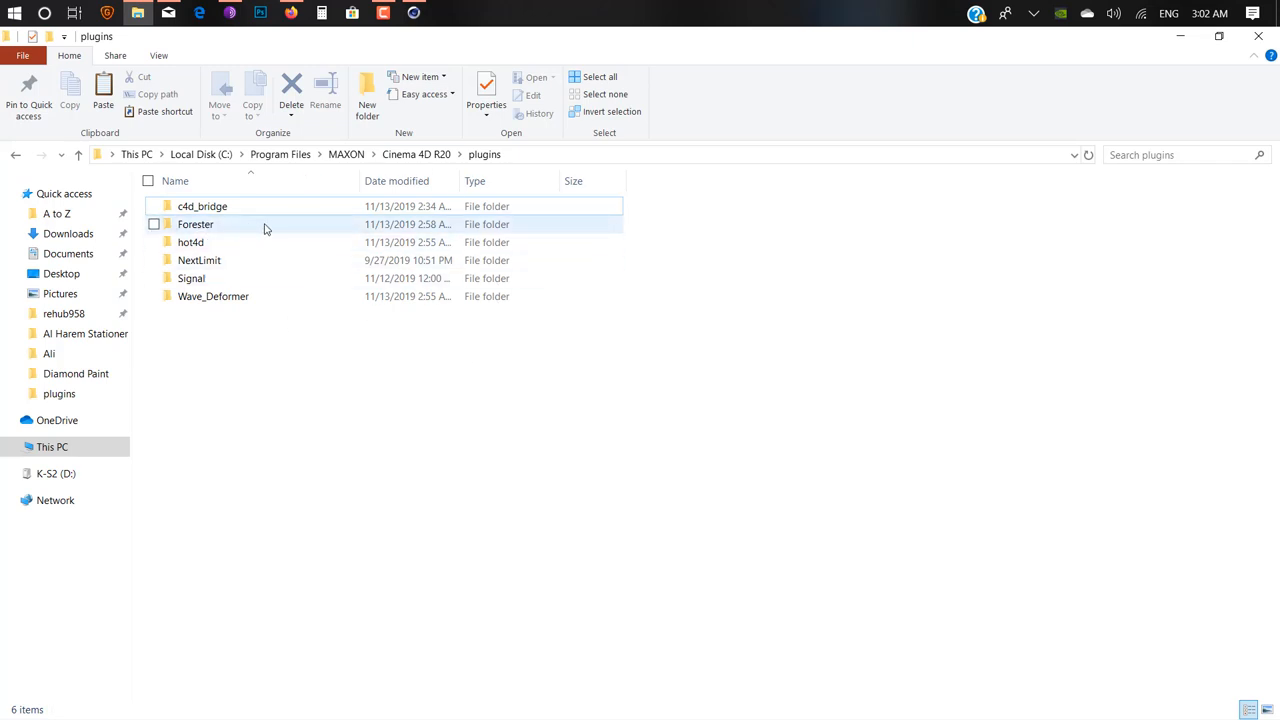
mouse_move(288, 224)
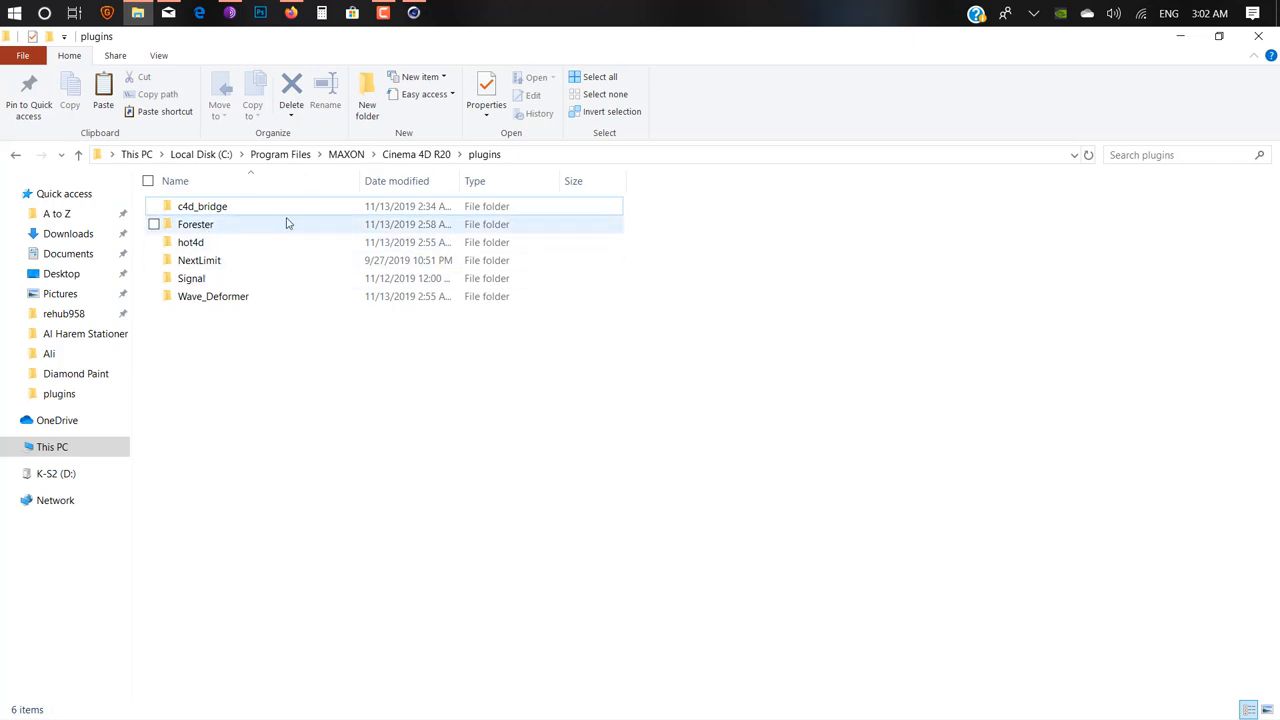
Step: Copy the two c4d_bridge files and open the Forester plugin folder
left_click(202, 206)
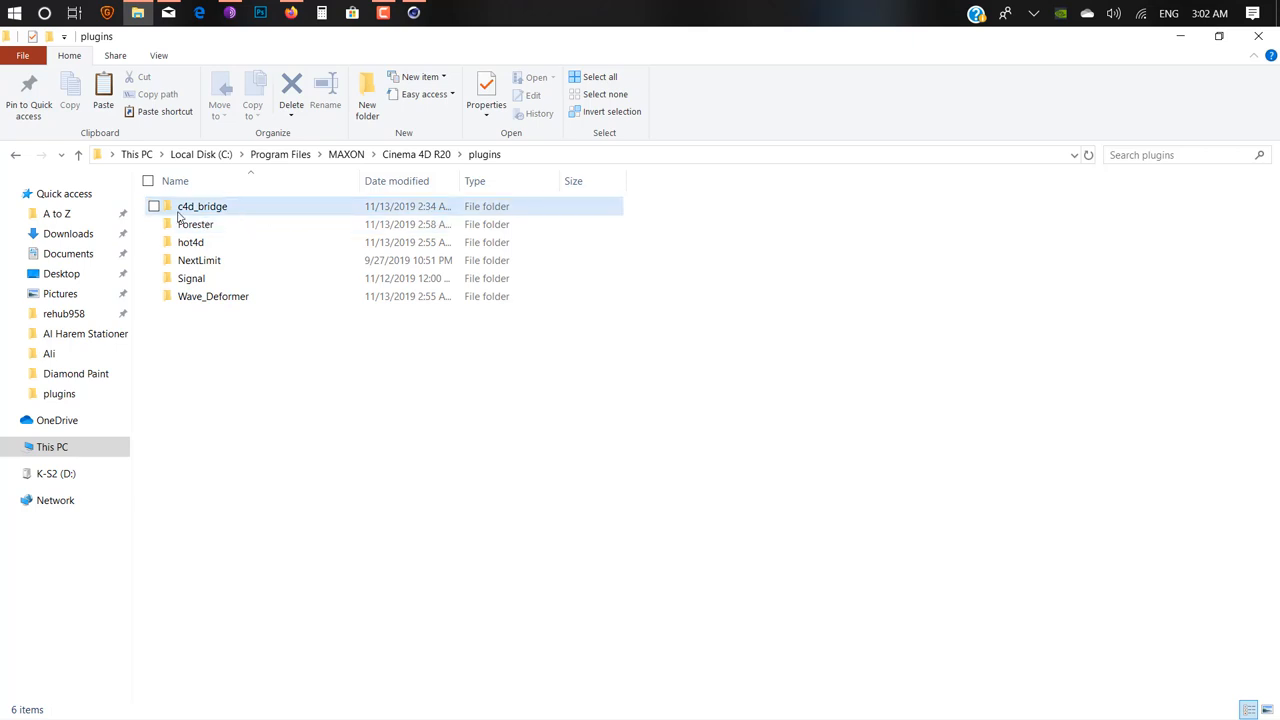
double_click(202, 206)
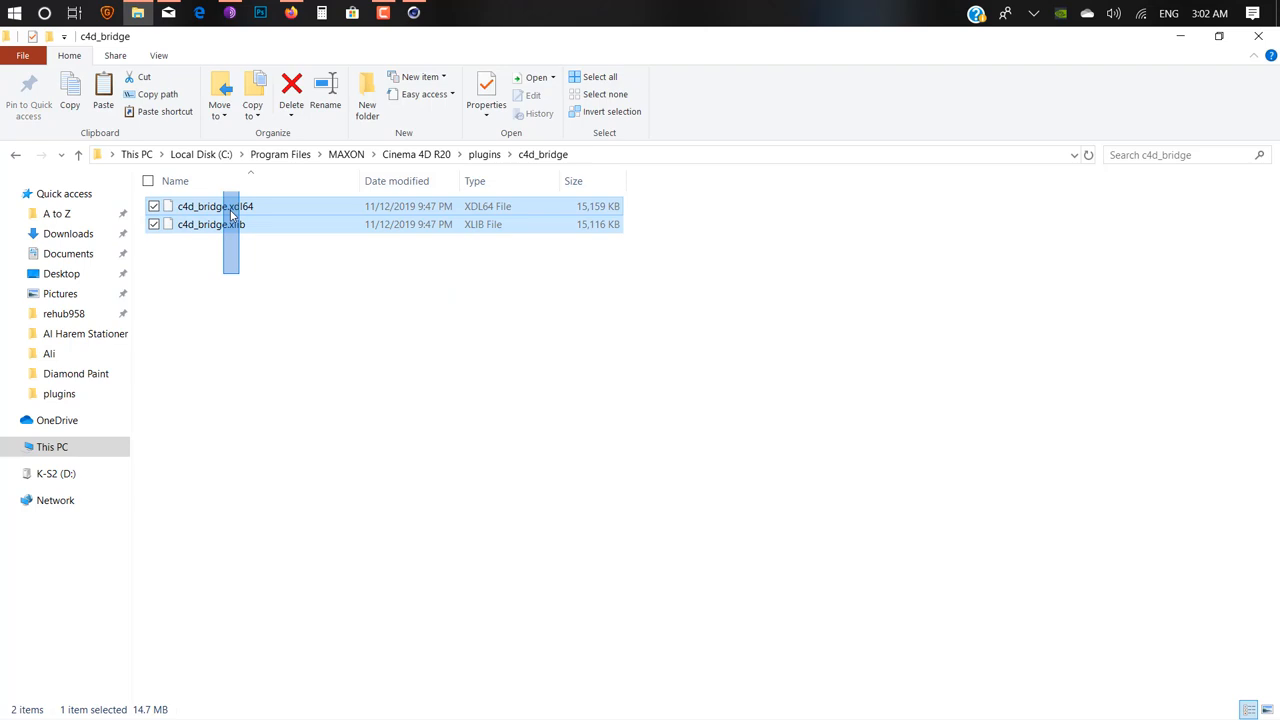
right_click(210, 224)
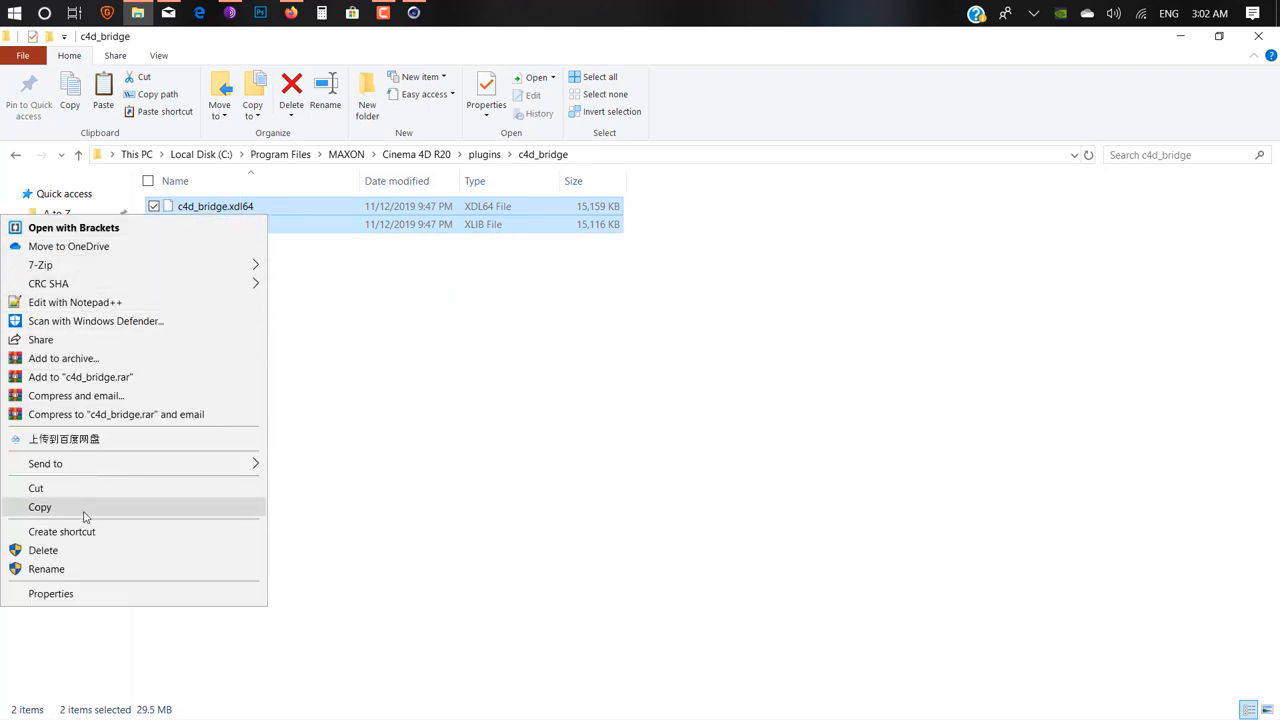
left_click(16, 154)
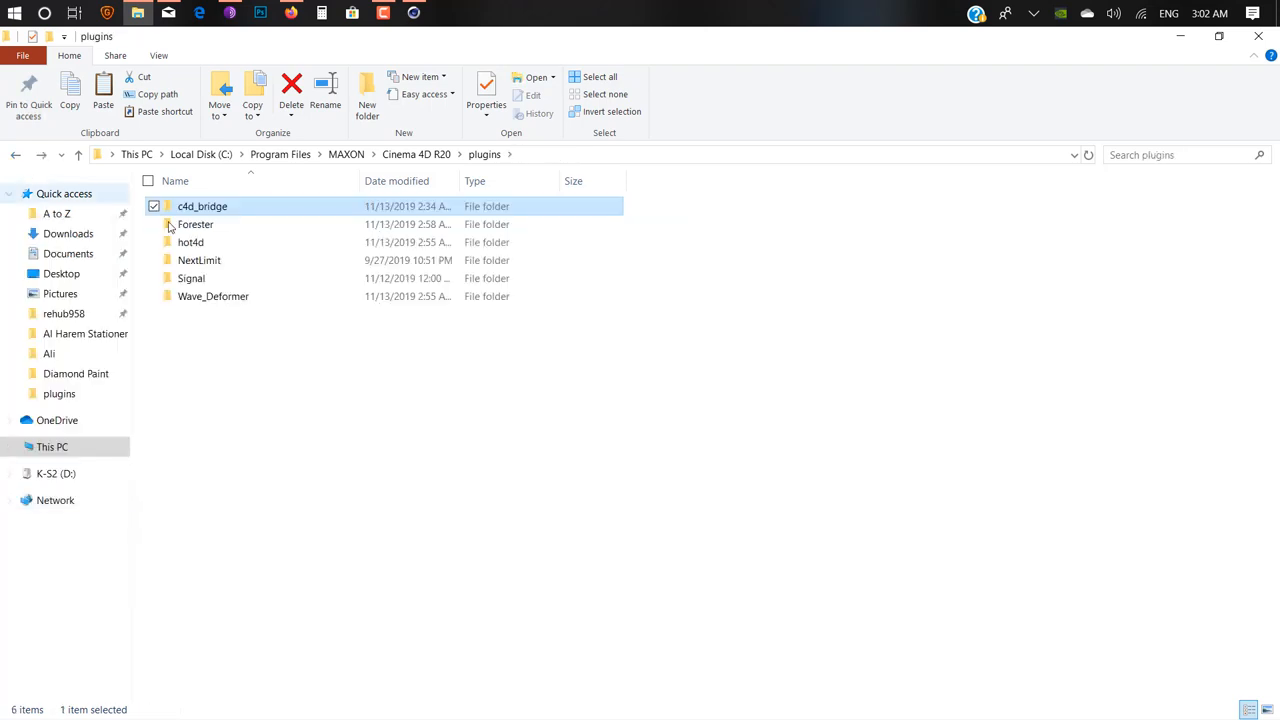
mouse_move(236, 224)
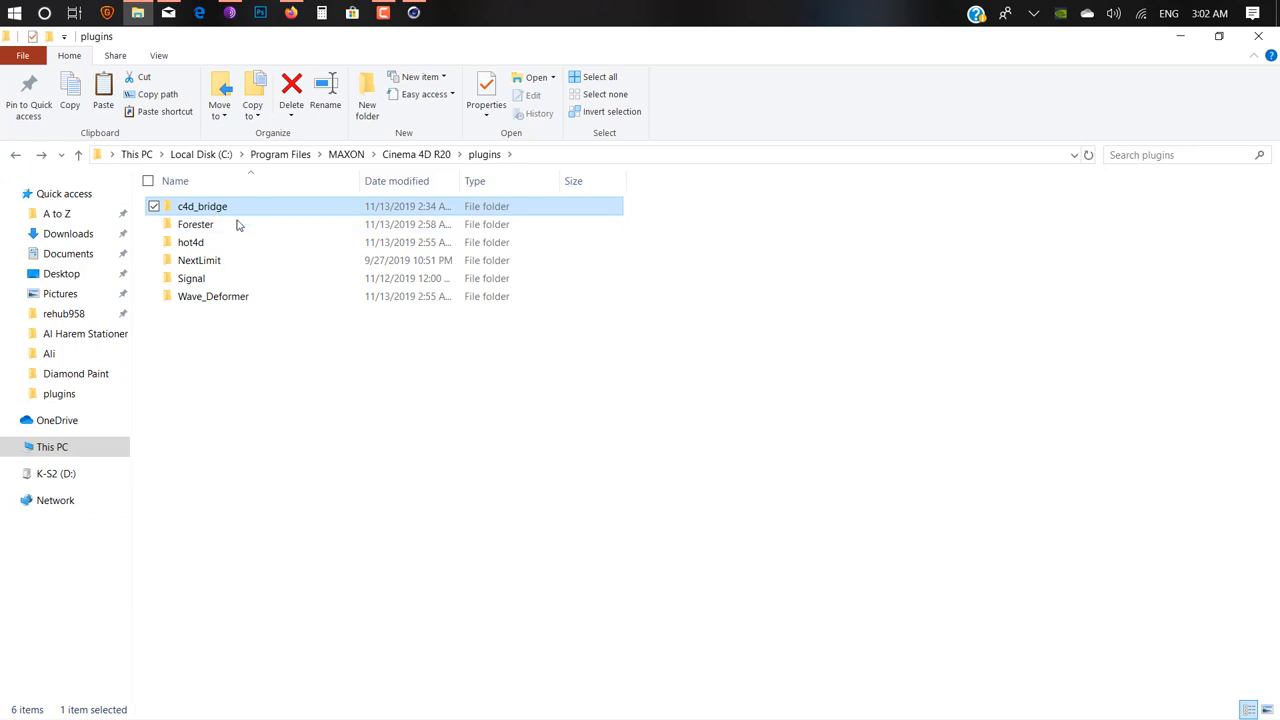
mouse_move(420, 242)
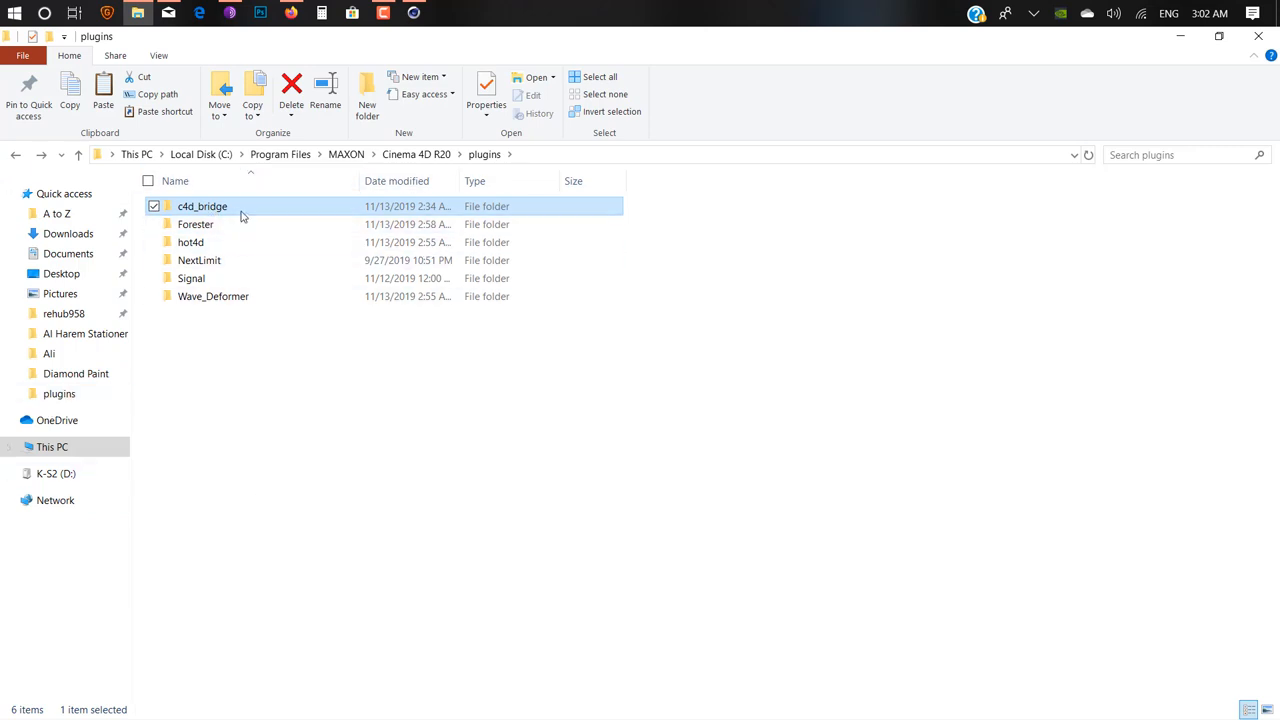
double_click(196, 224)
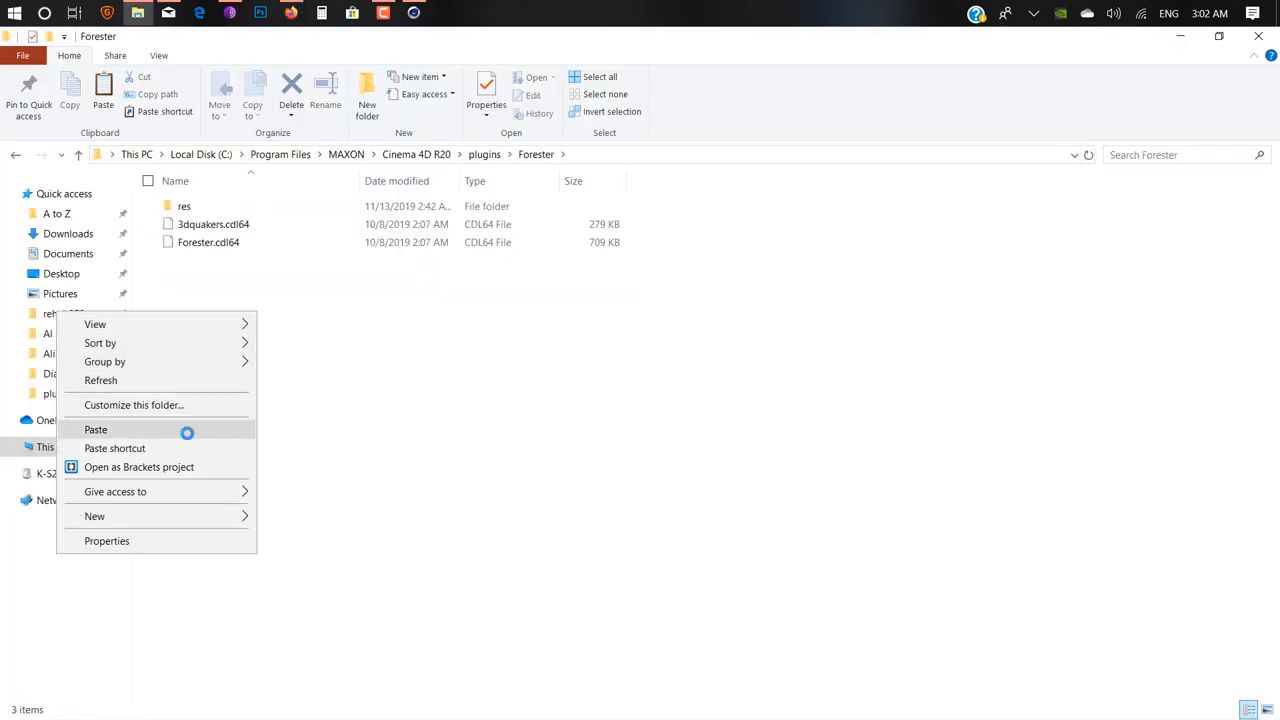
Step: Paste the c4d_bridge files into Forester with administrator permission and minimize the window
left_click(96, 428)
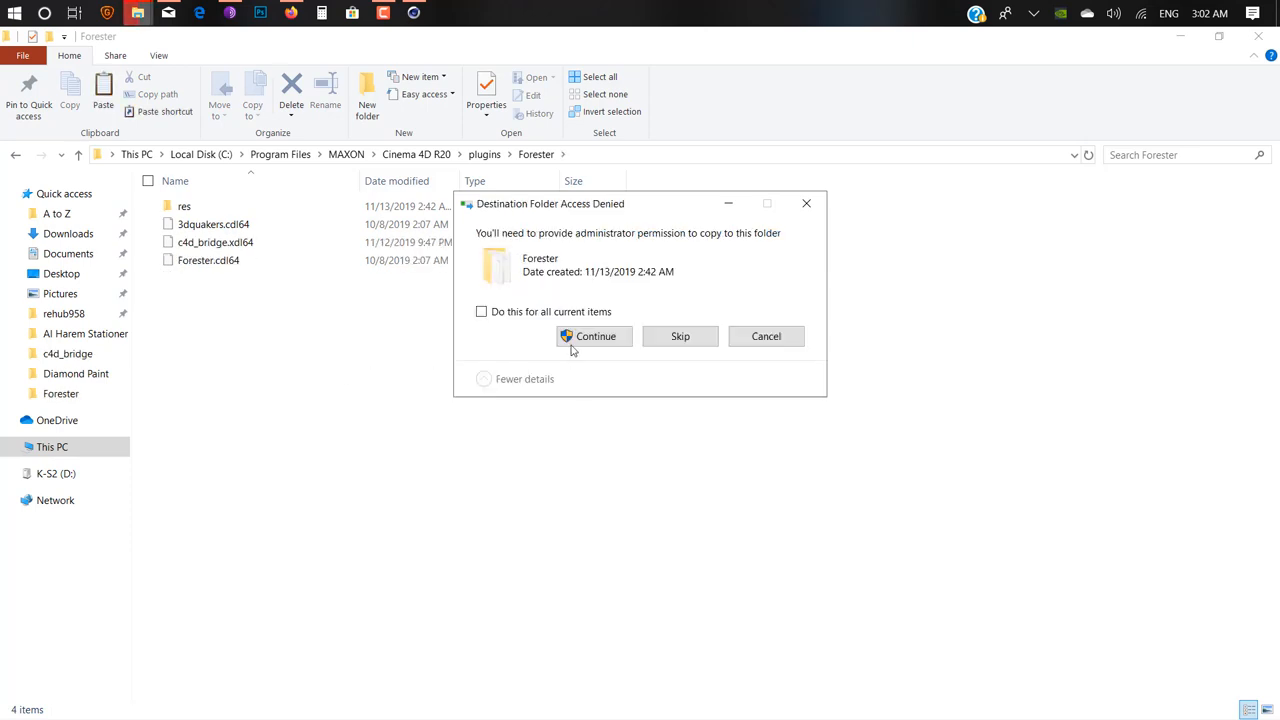
left_click(596, 336)
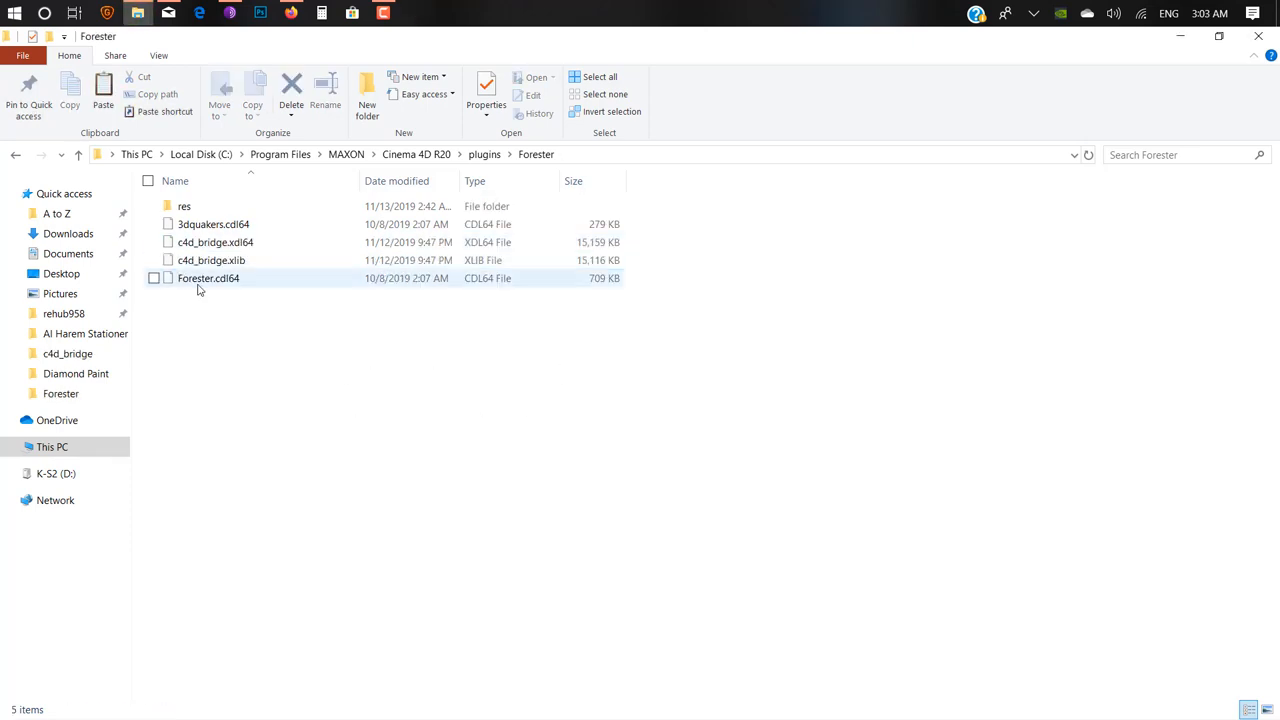
mouse_move(244, 280)
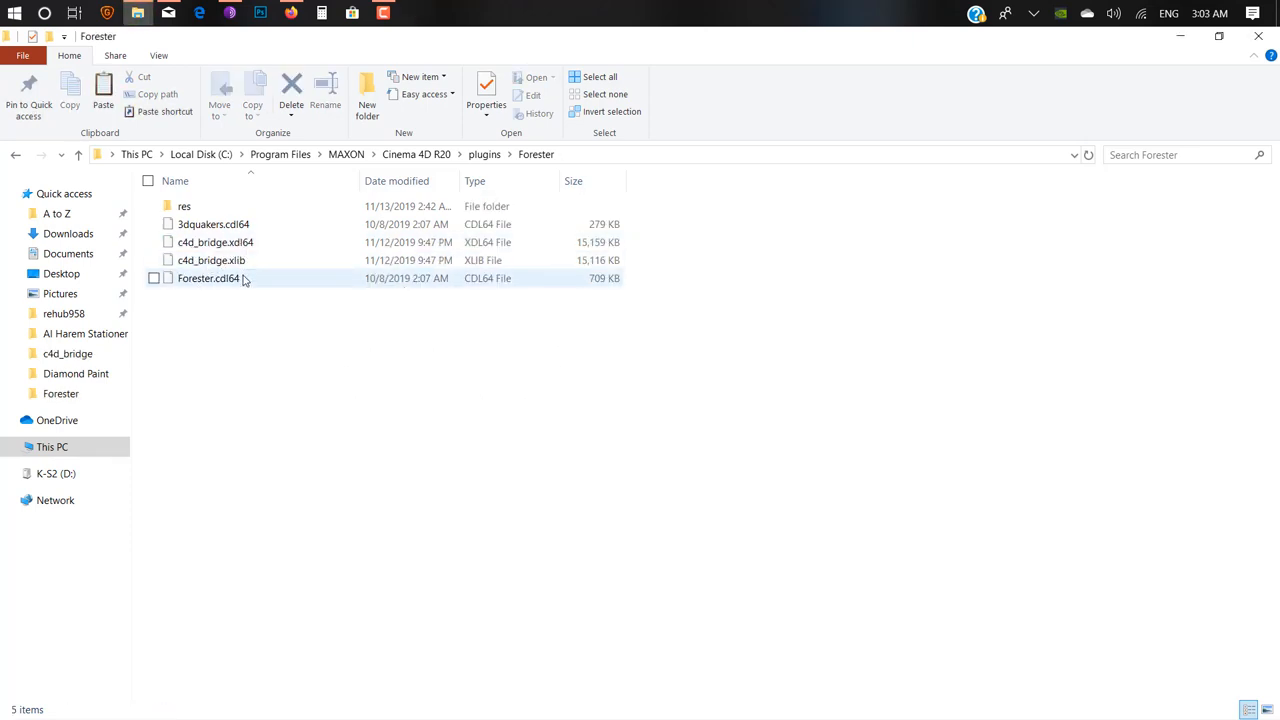
left_click(1090, 344)
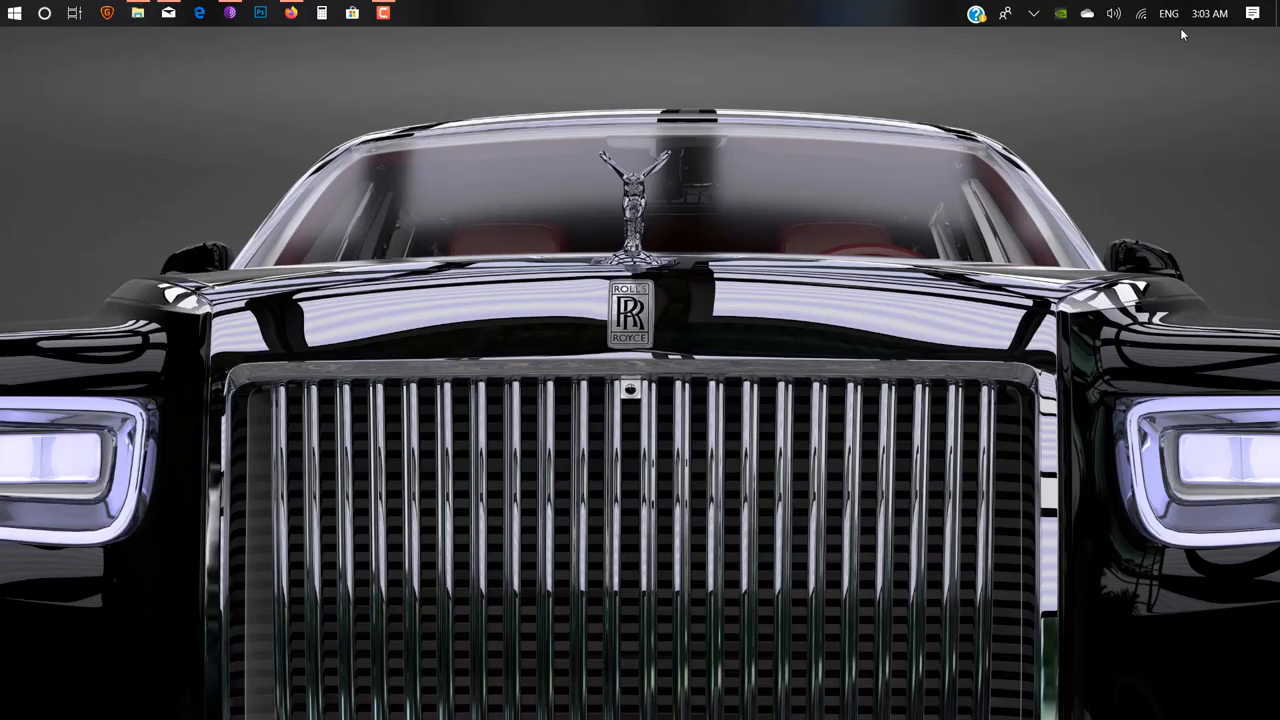
Step: Bring Cinema 4D forward and choose Preferences from the Edit menu
left_click(444, 12)
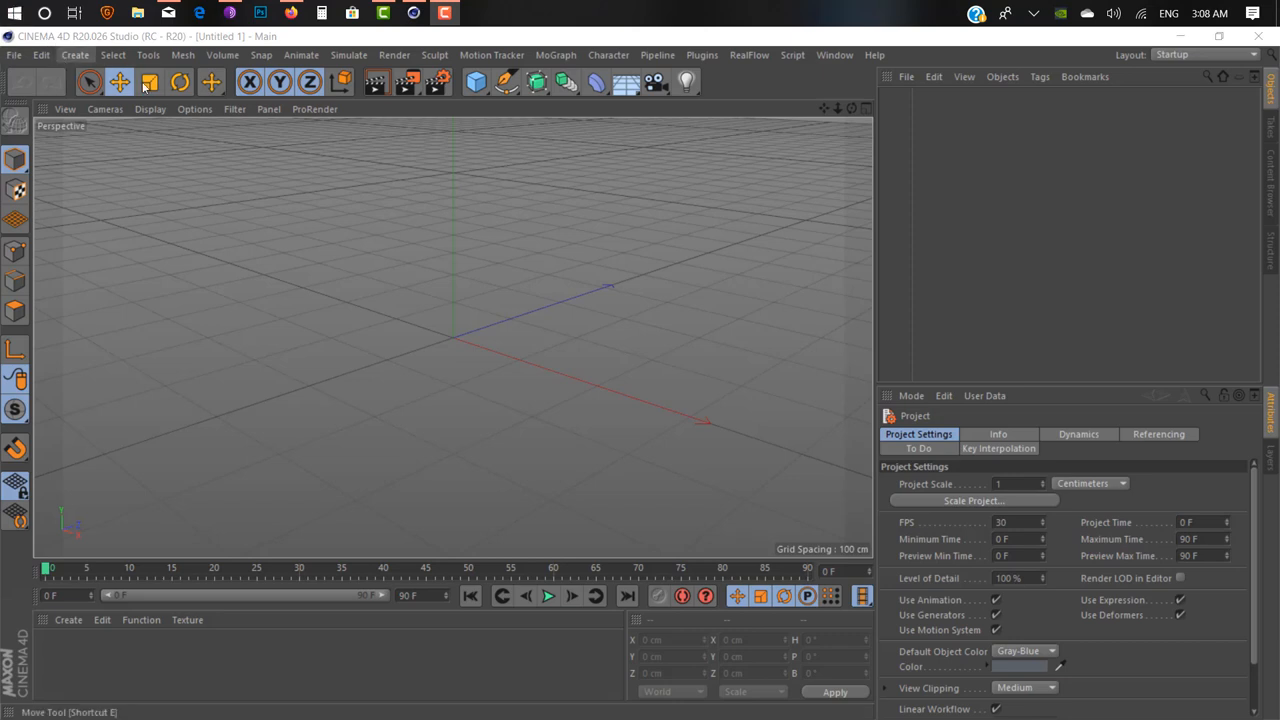
left_click(40, 56)
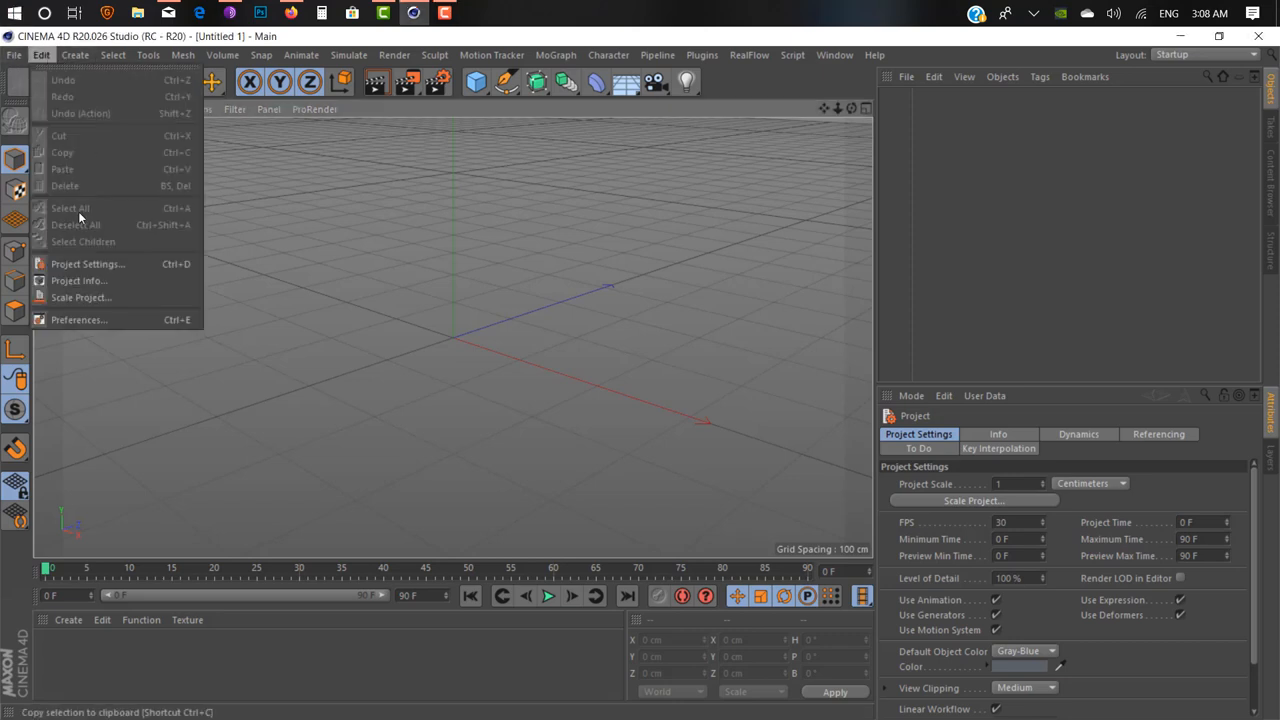
left_click(192, 304)
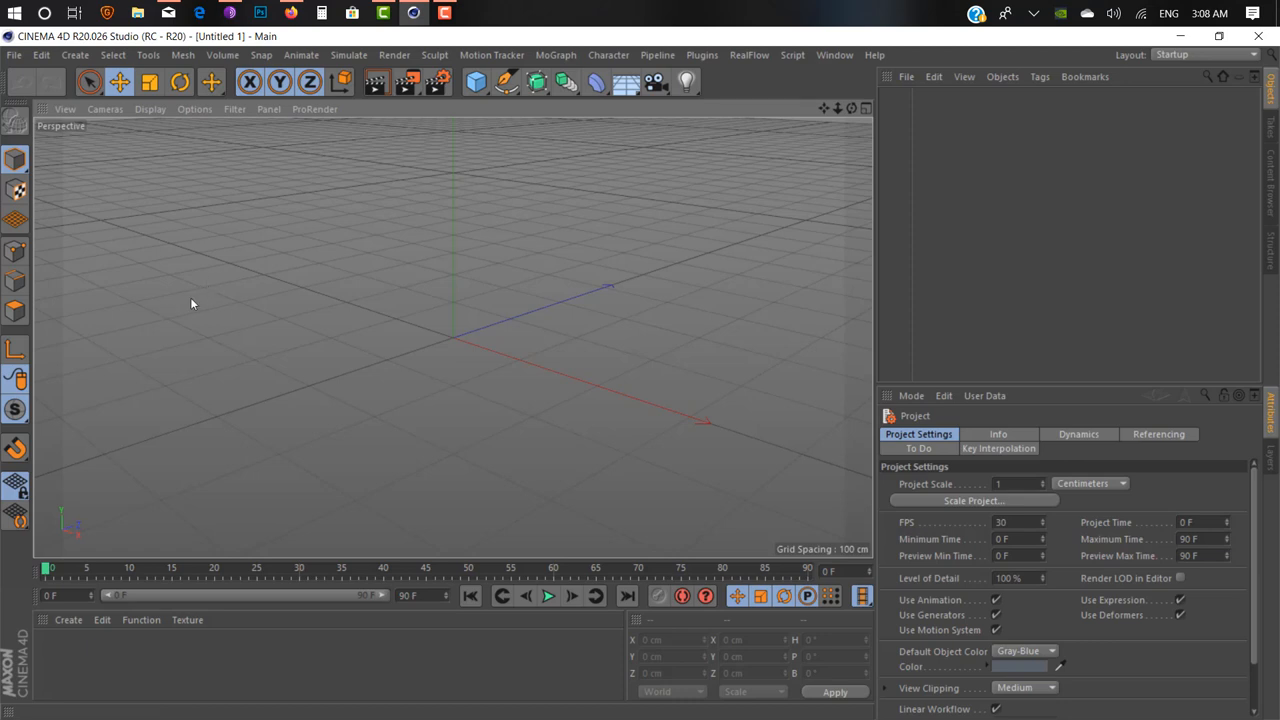
mouse_move(664, 412)
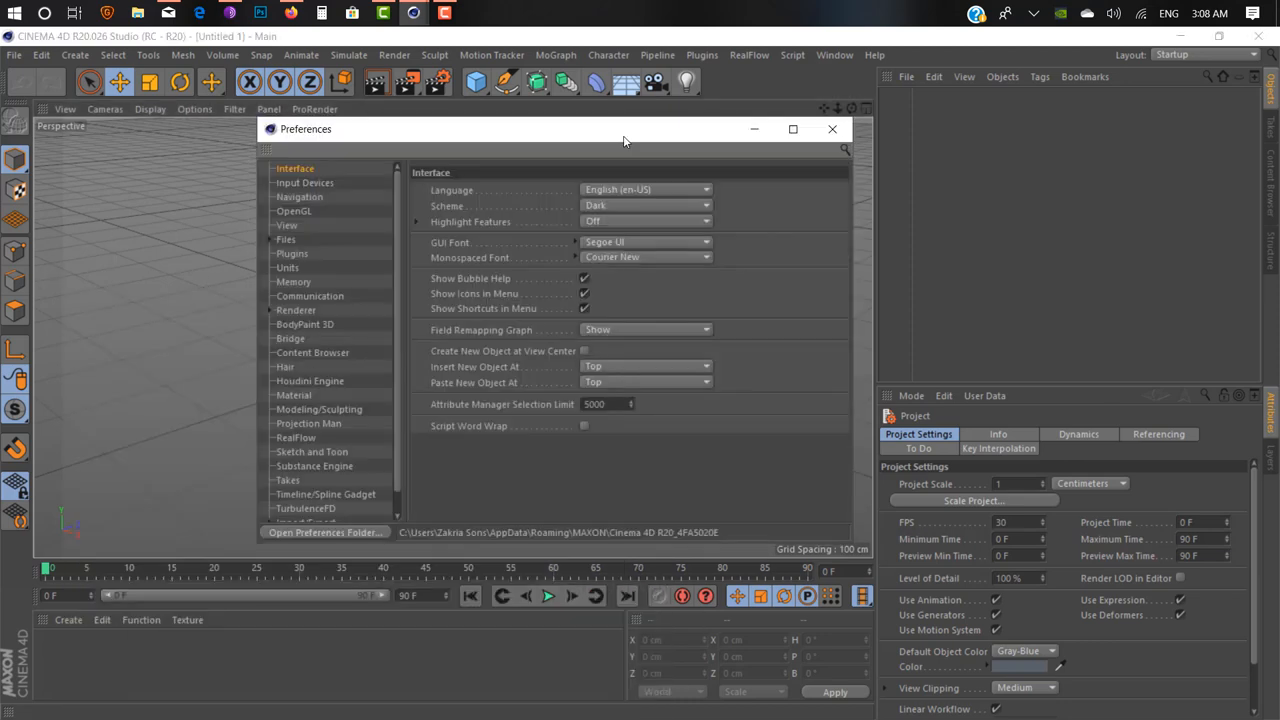
mouse_move(278, 262)
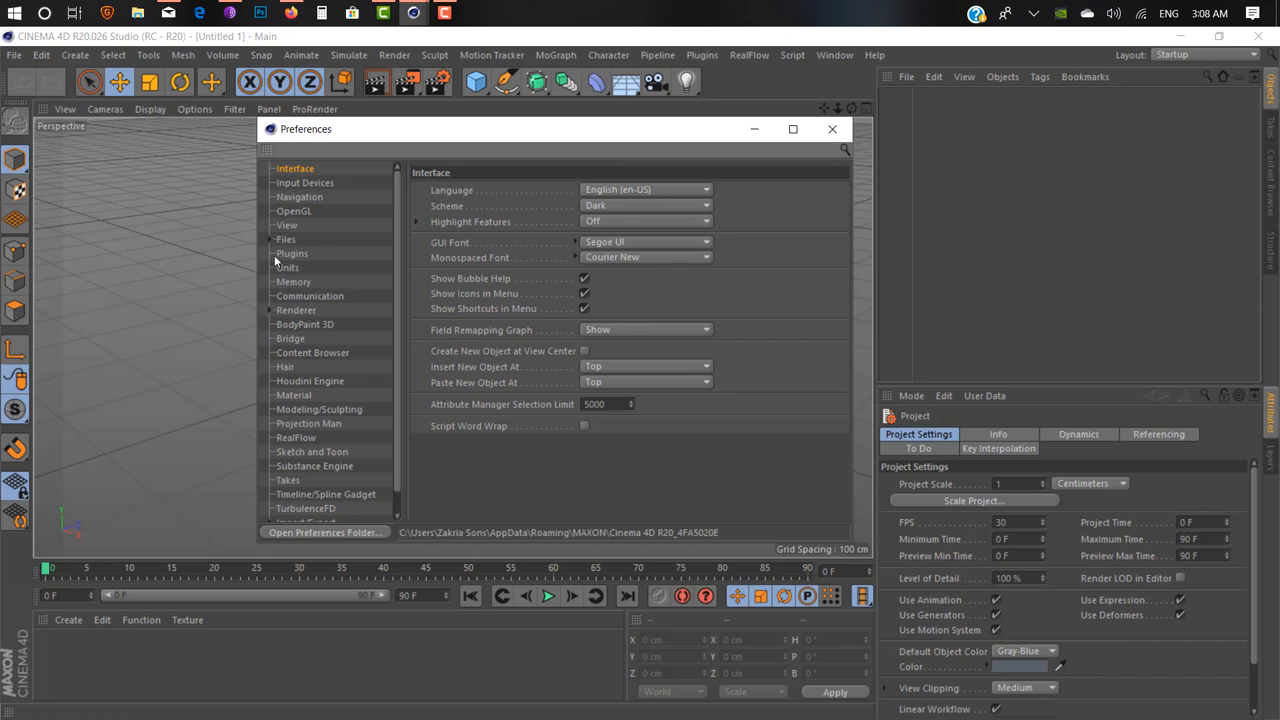
Step: Add the Cinema 4D R20 plugins folder as a plugin search path in Preferences > Plugins
left_click(292, 252)
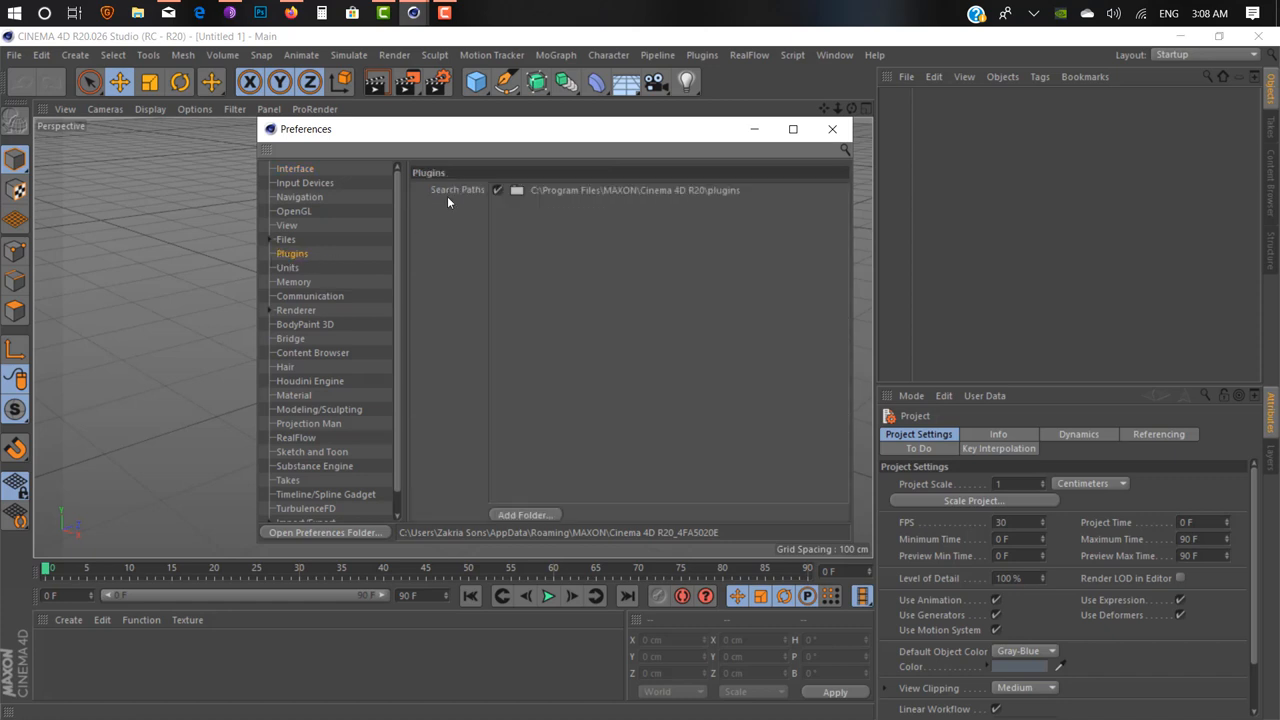
mouse_move(572, 220)
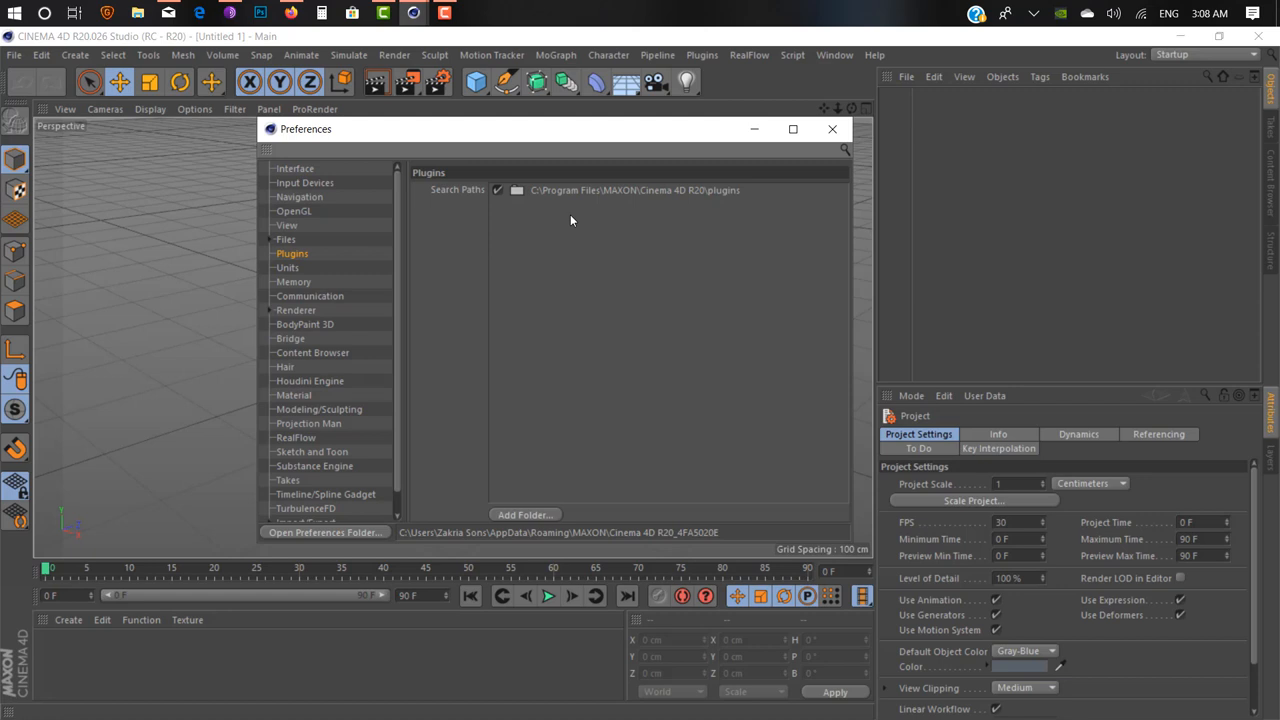
mouse_move(536, 516)
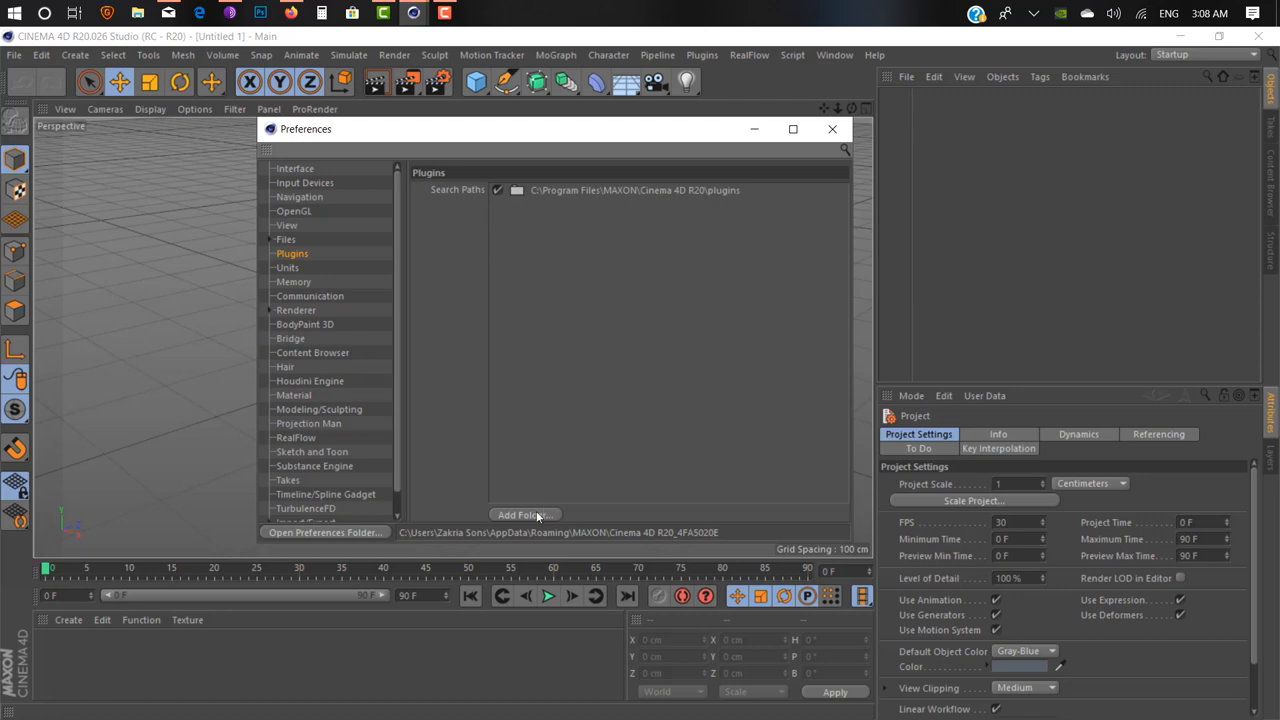
left_click(524, 514)
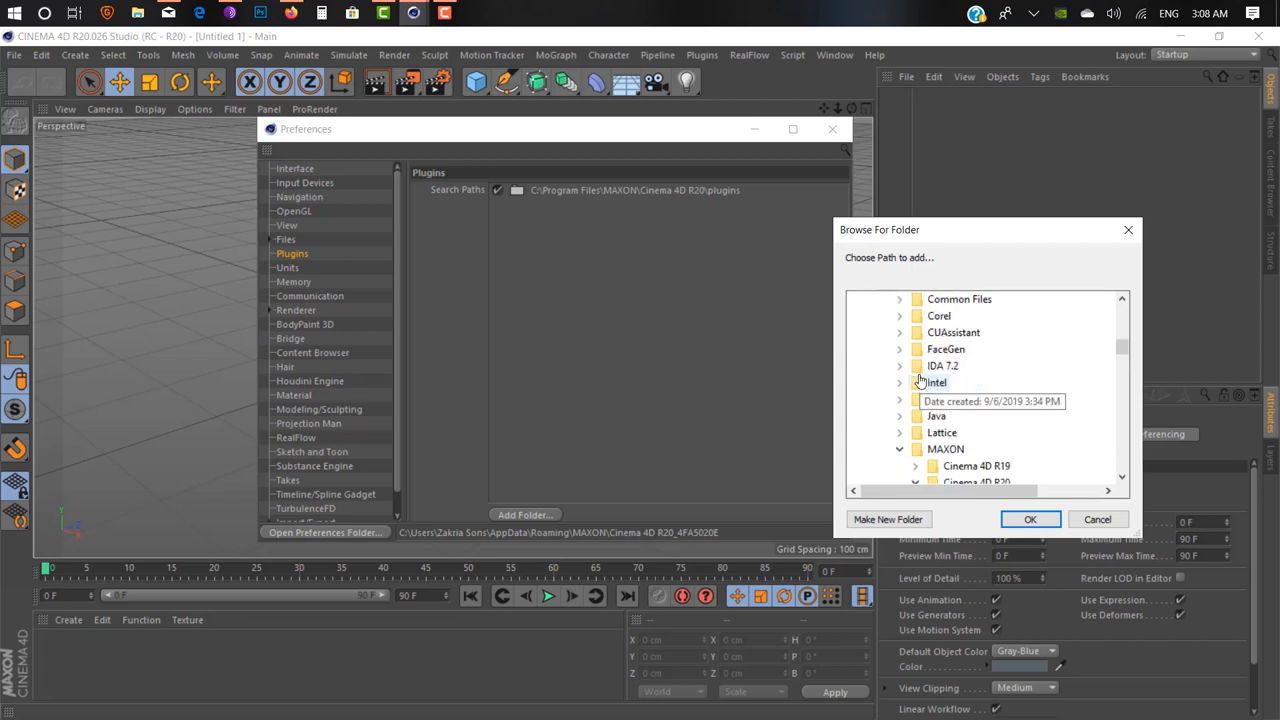
left_click(914, 464)
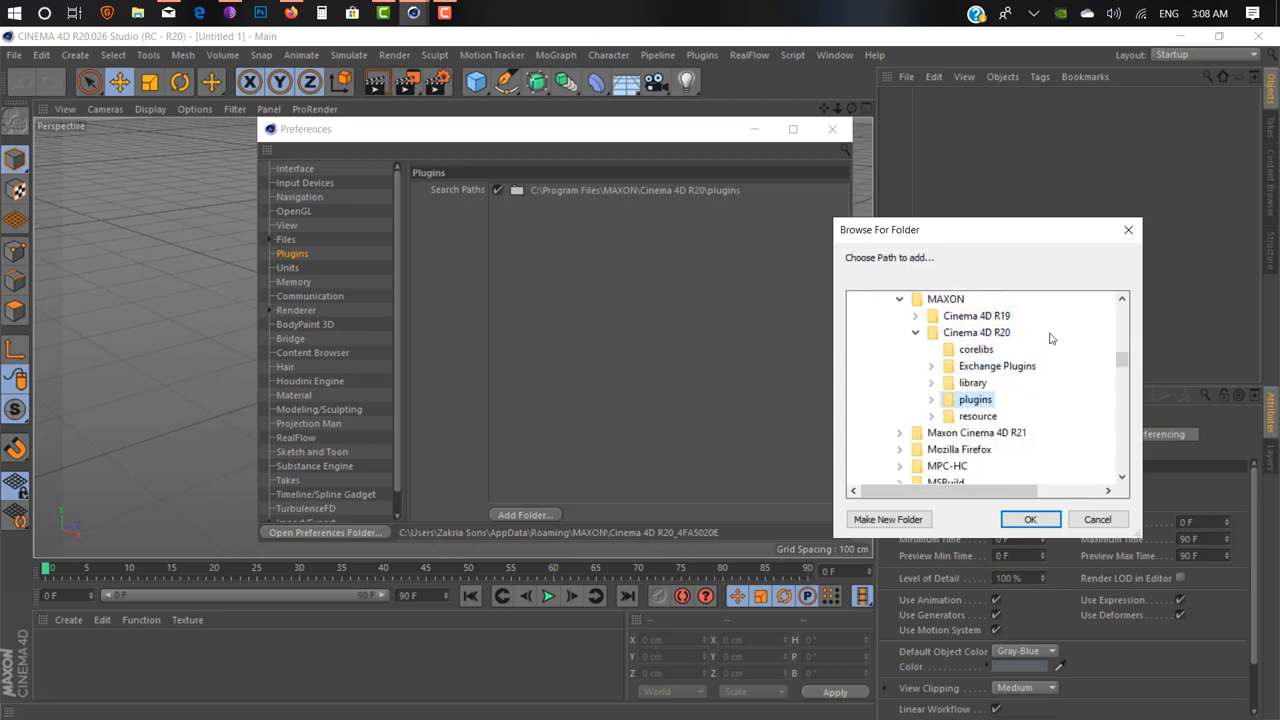
left_click(1030, 520)
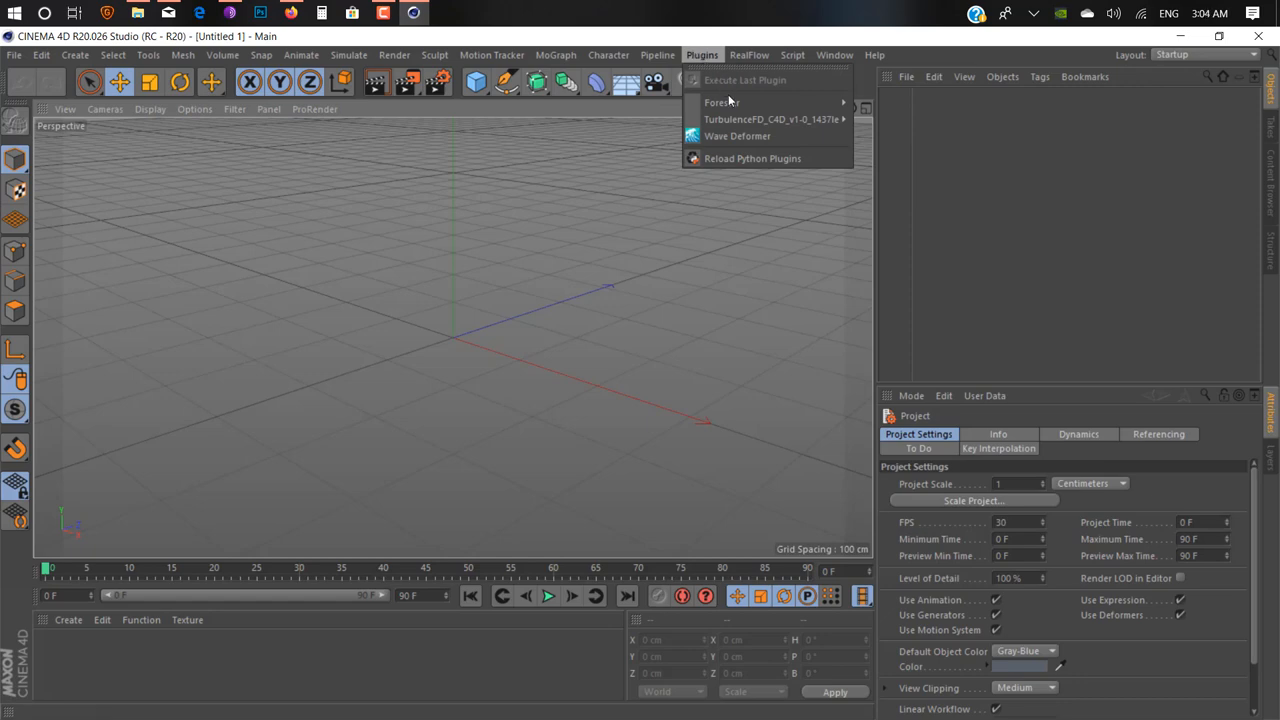
Step: Create a Forester Rock object from the Plugins > Forester menu
left_click(718, 102)
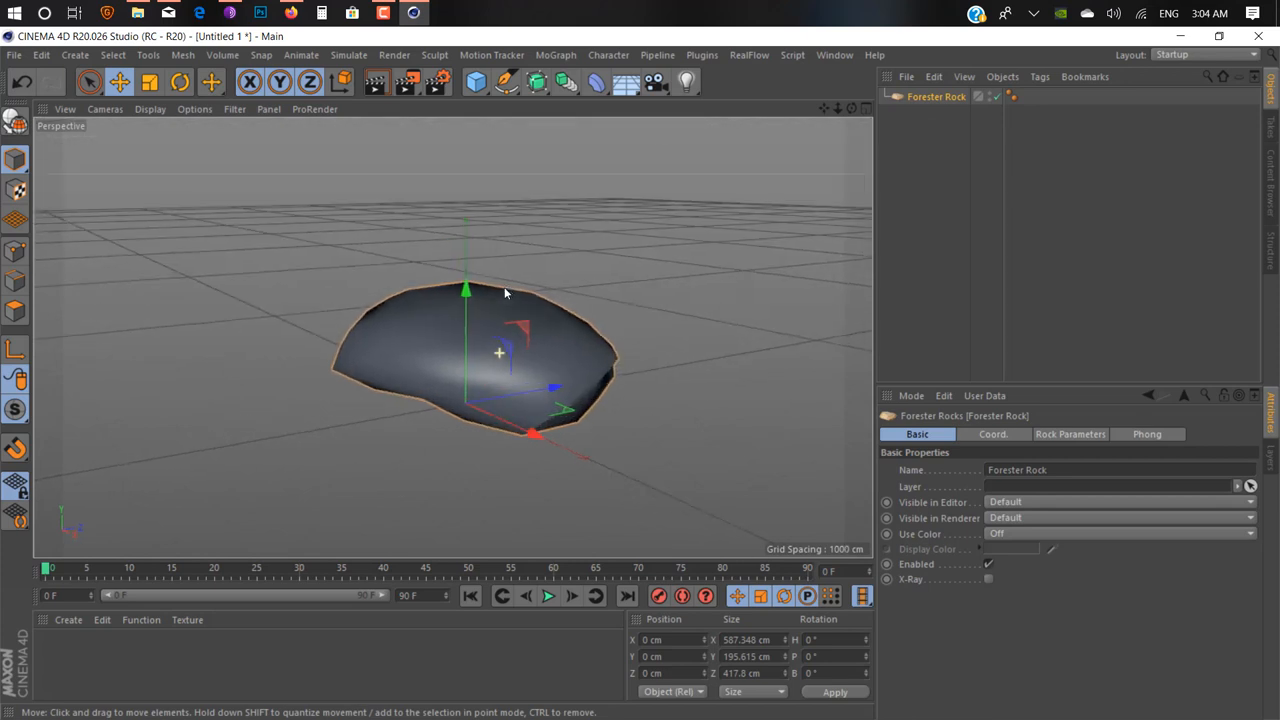
left_click(700, 56)
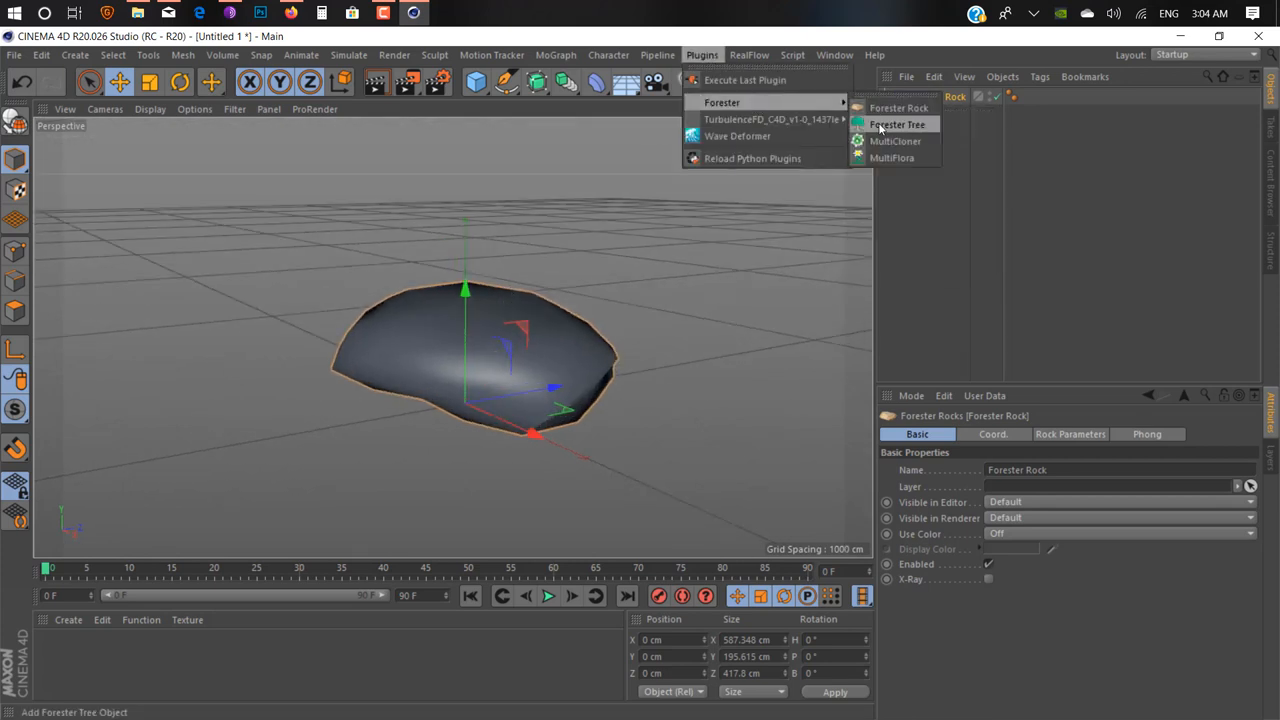
left_click(896, 124)
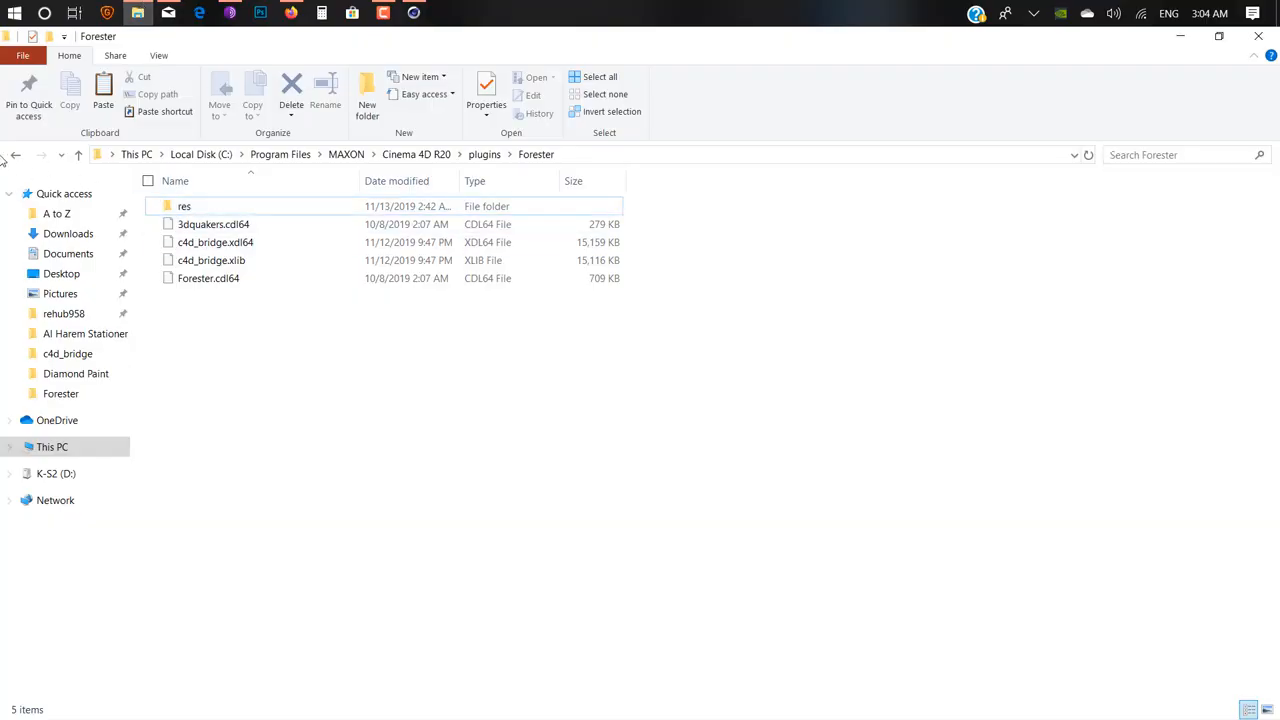
Step: Check the Wave_Deformer and c4d_bridge folders, then return to the plugins folder
left_click(16, 154)
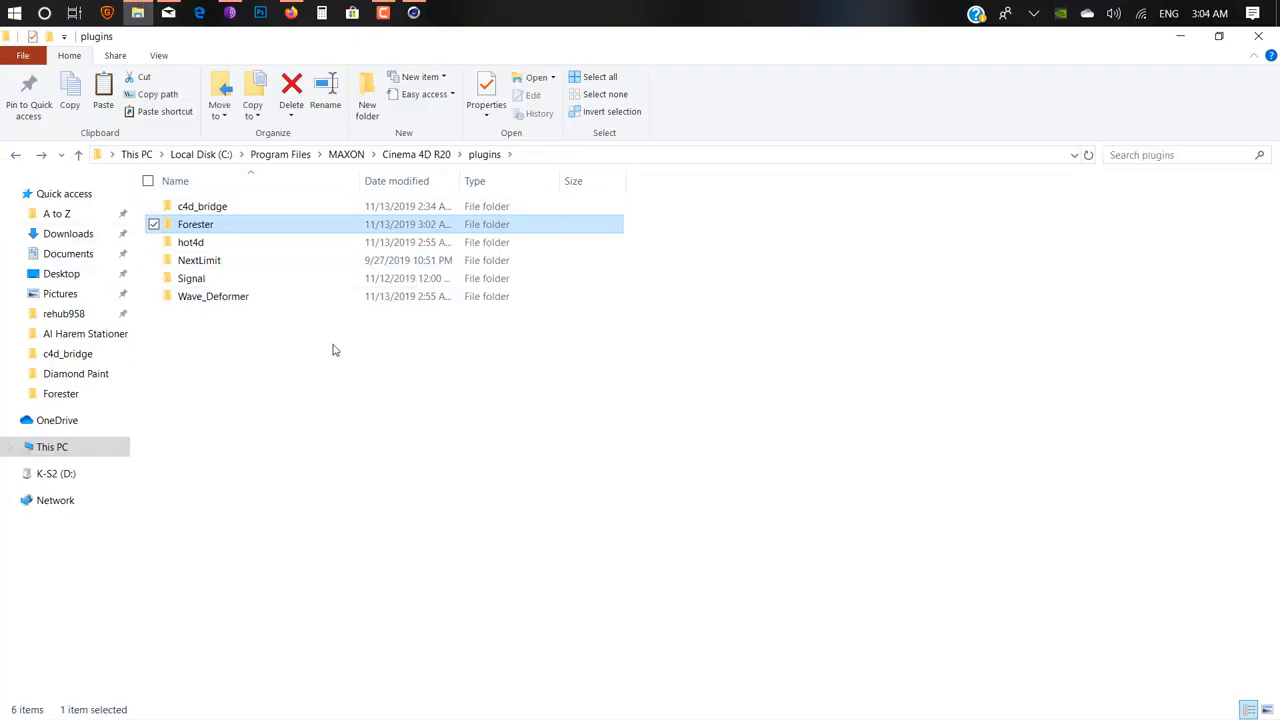
mouse_move(272, 260)
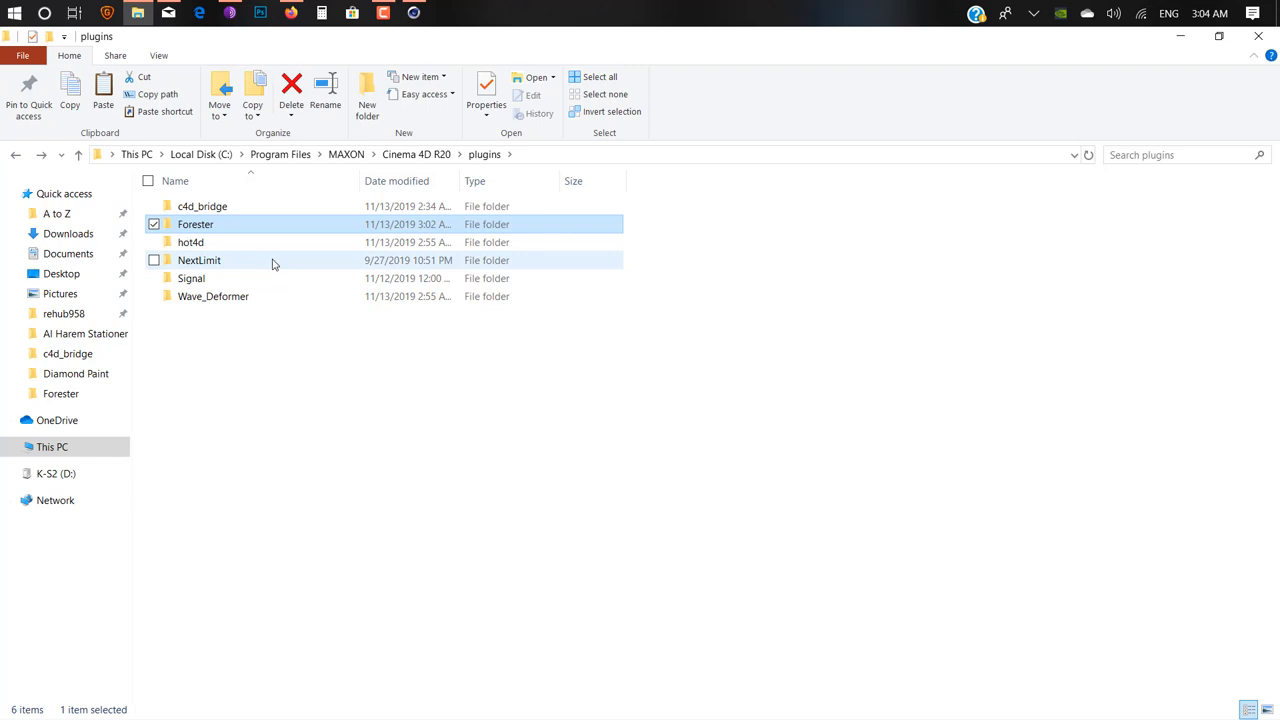
left_click(212, 296)
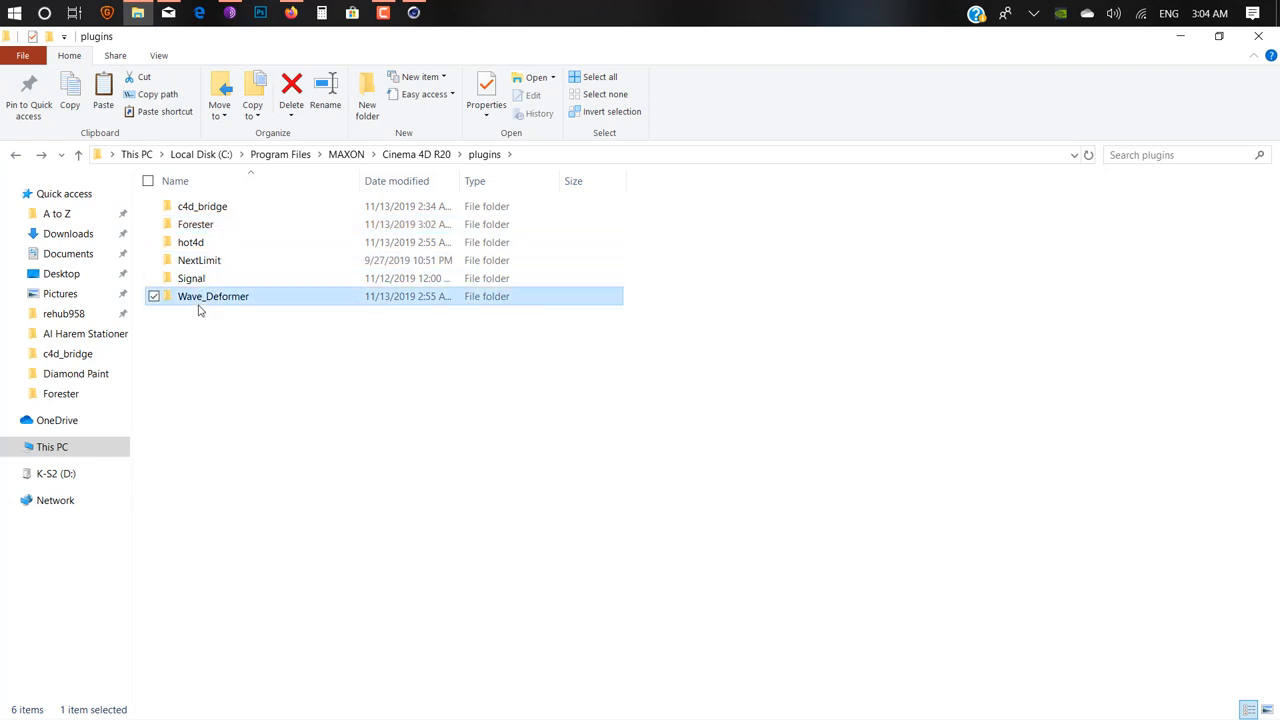
double_click(212, 296)
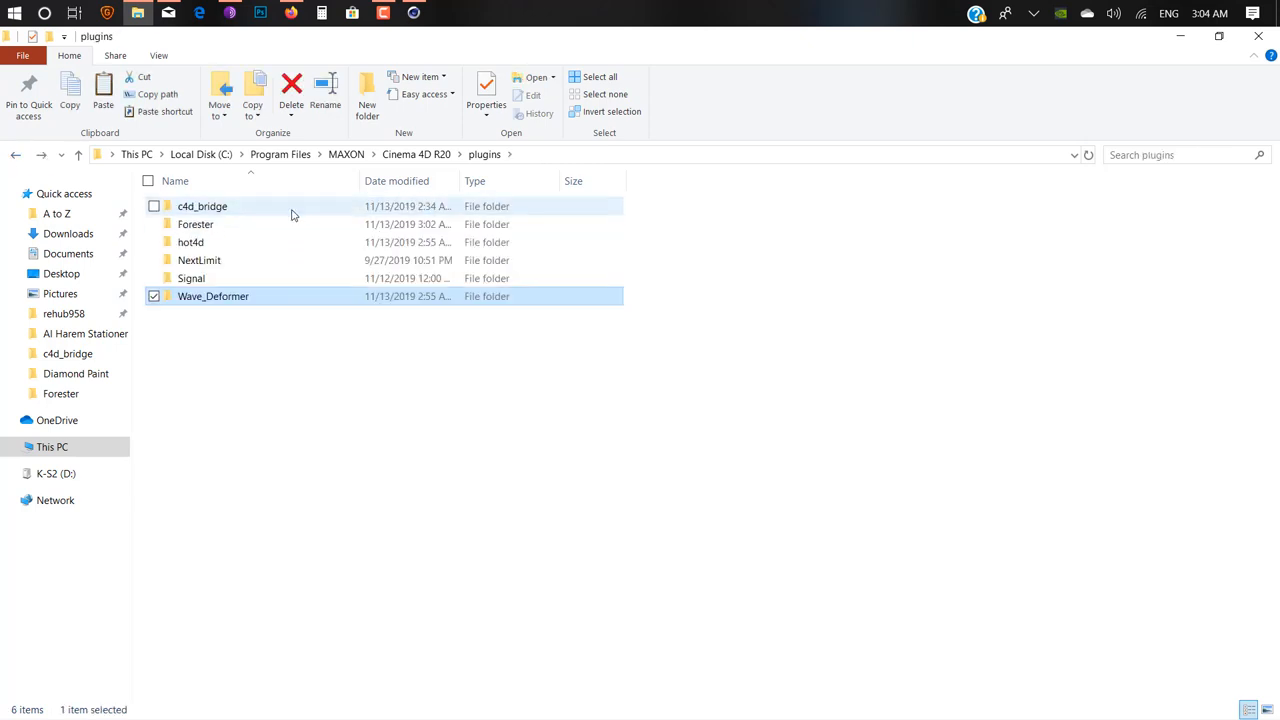
double_click(202, 206)
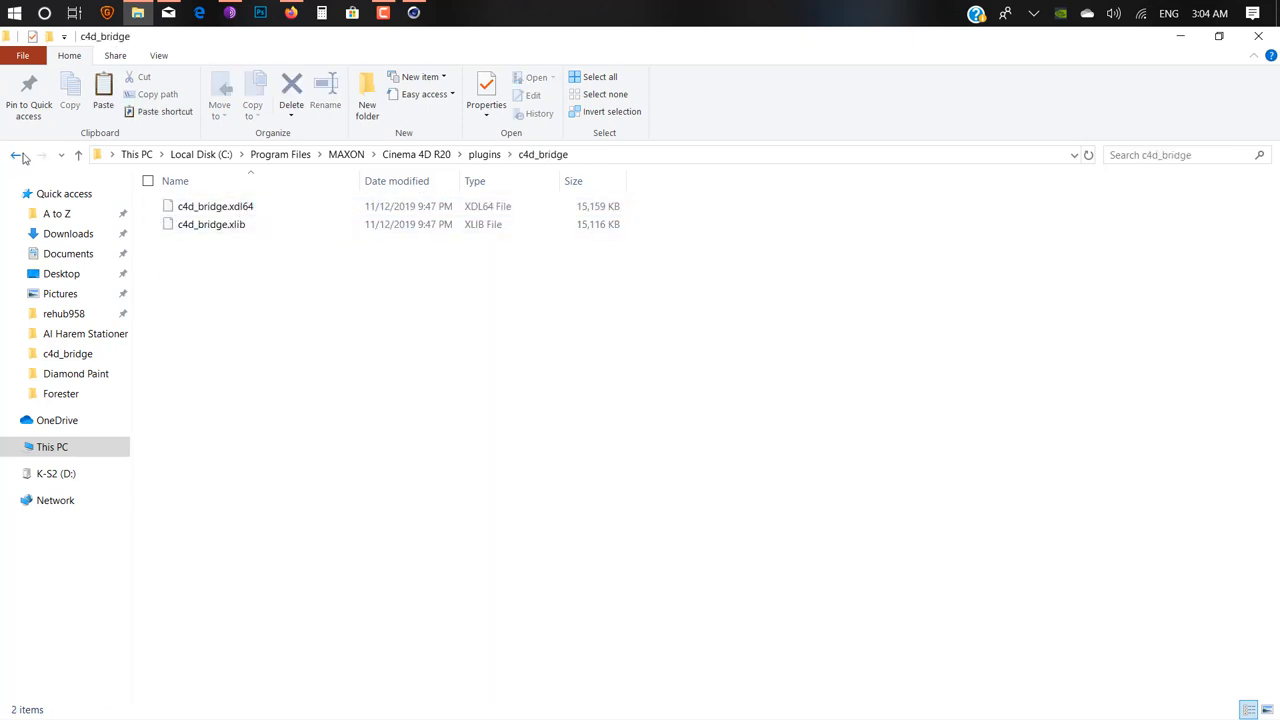
left_click(16, 154)
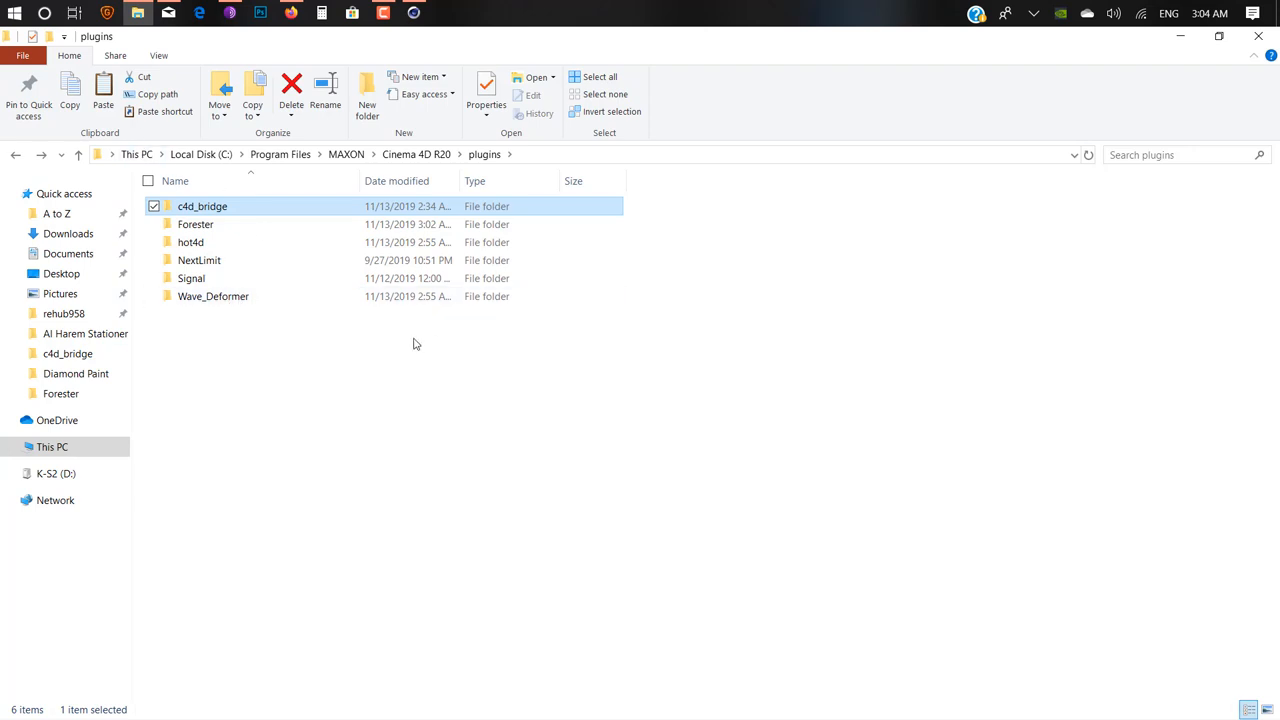
mouse_move(414, 12)
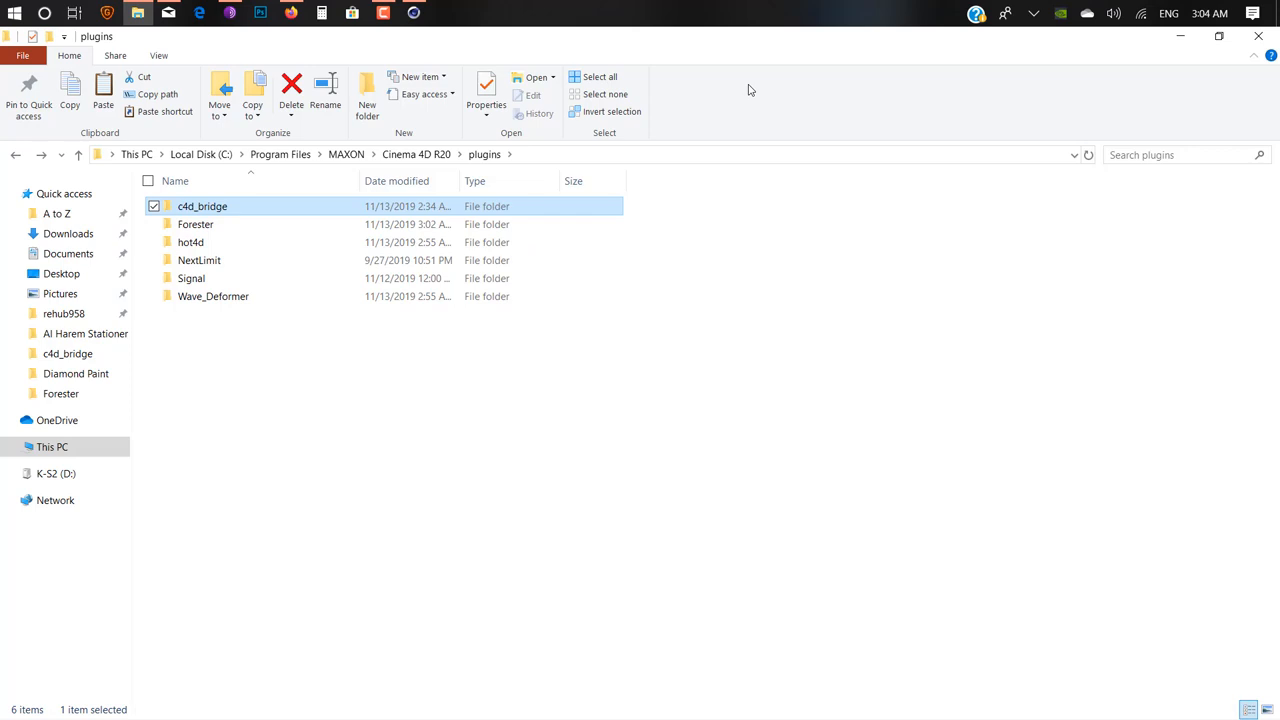
mouse_move(632, 60)
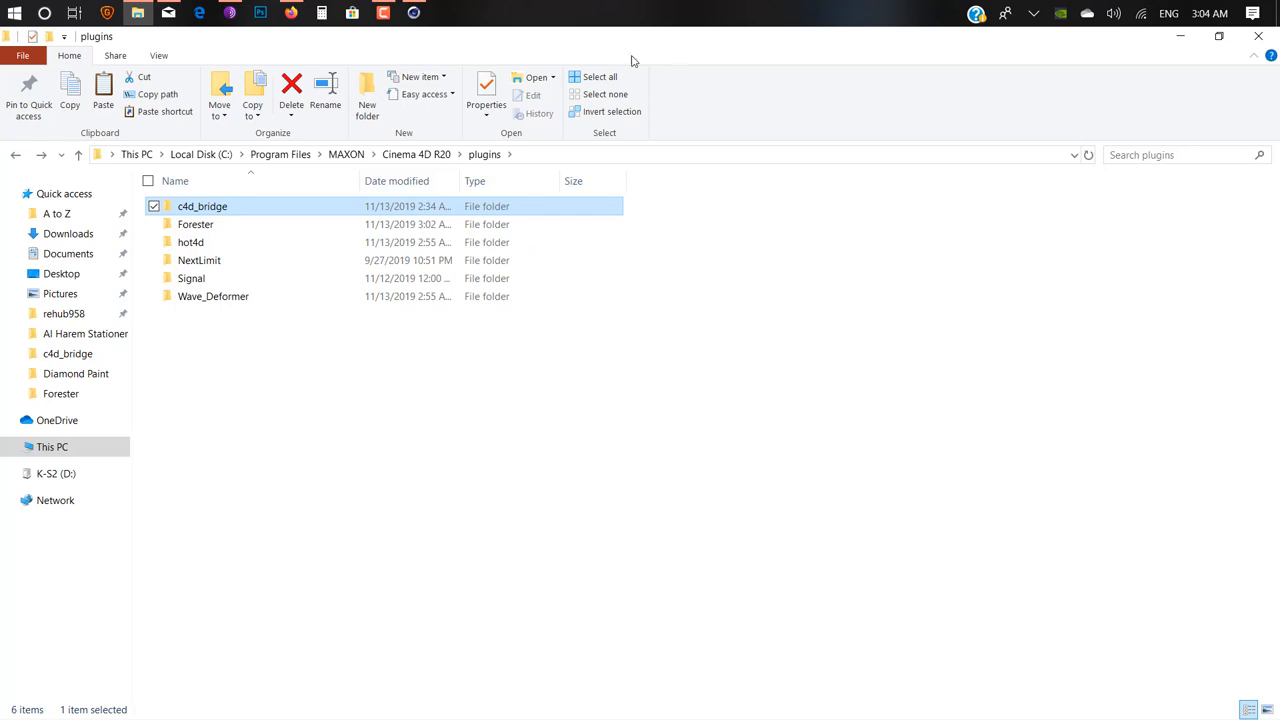